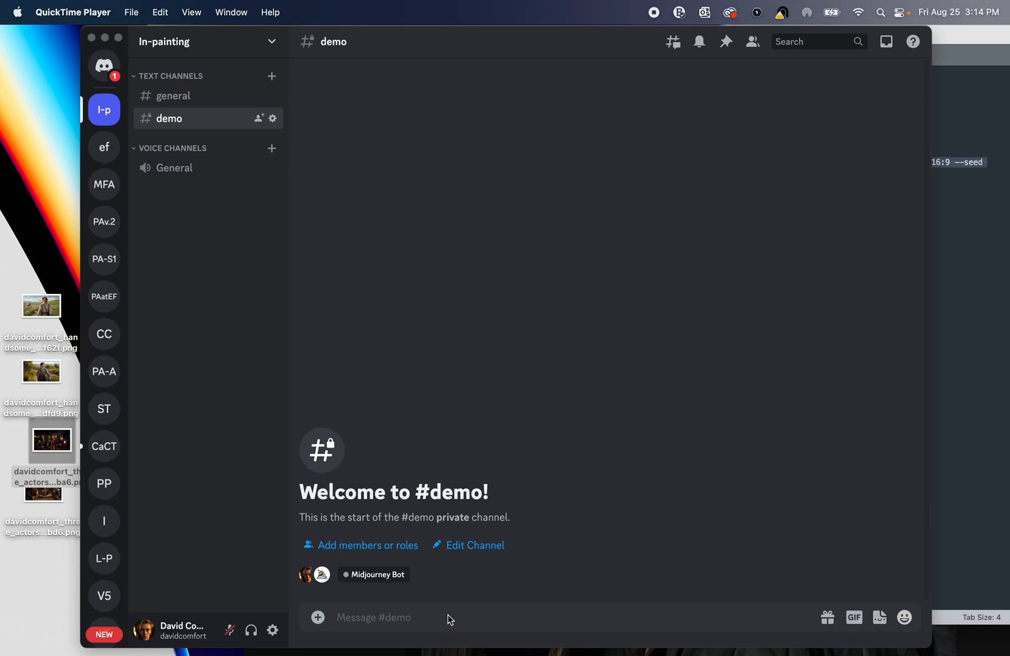
- Run the /settings command and turn on Remix mode in the Midjourney settings panel
click(451, 617)
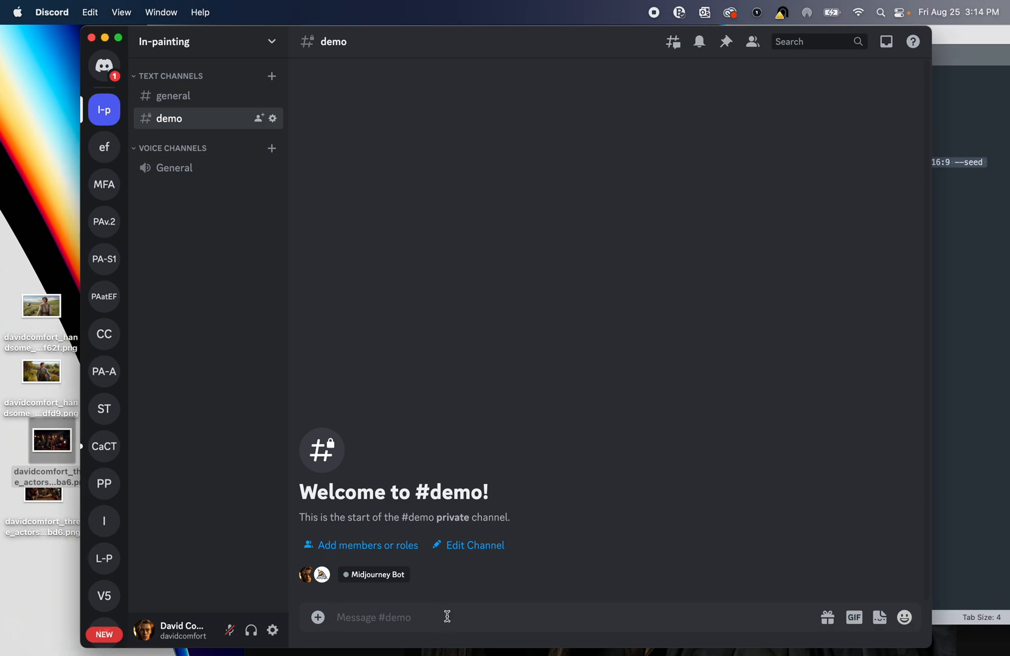
text(/se)
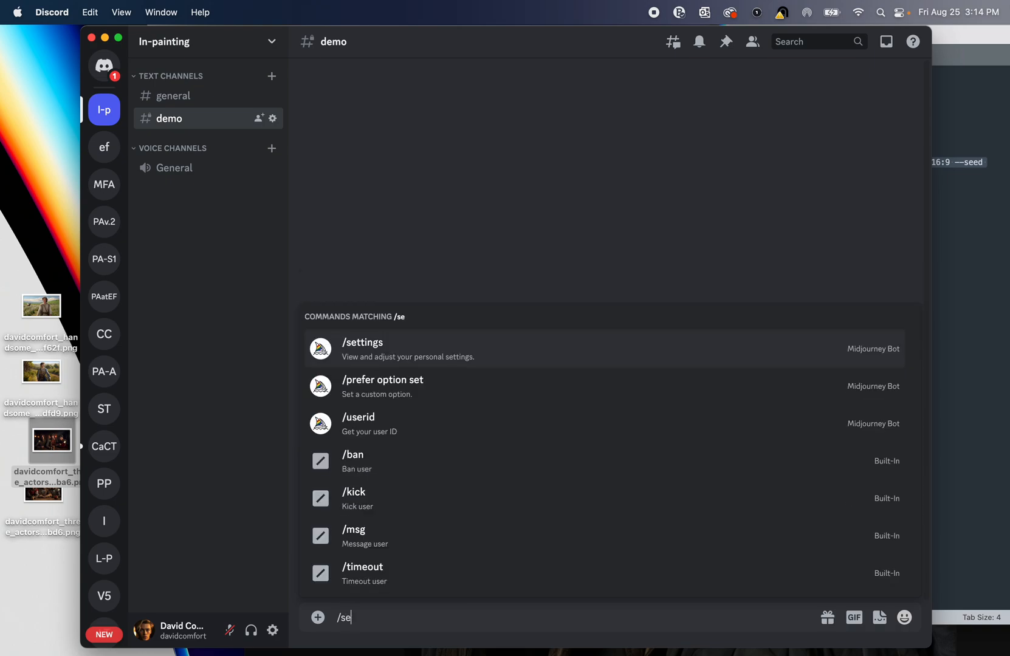
click(361, 342)
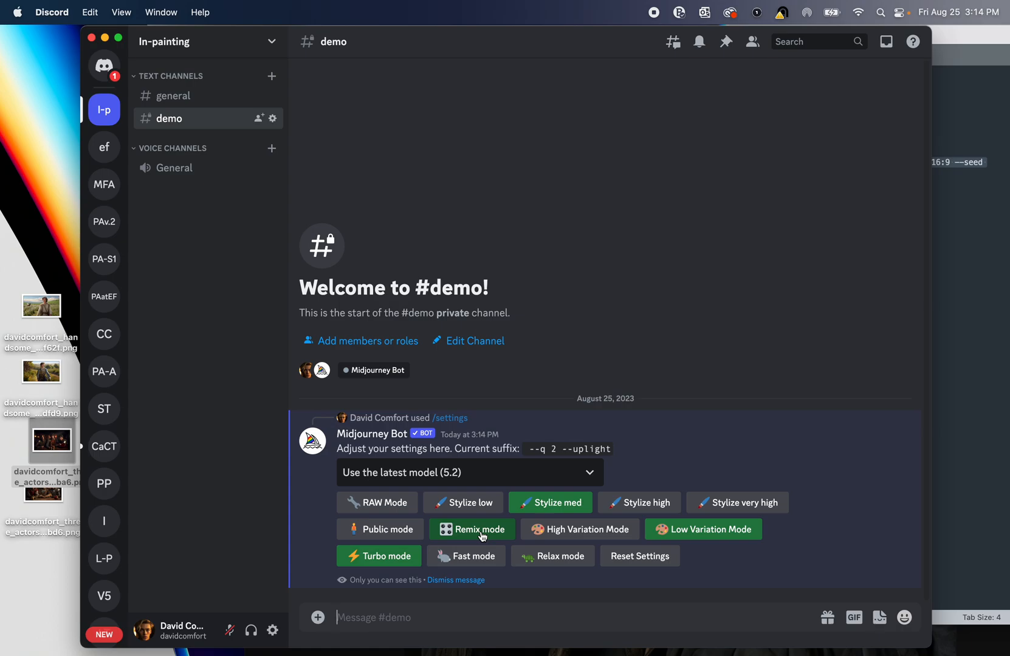
click(456, 580)
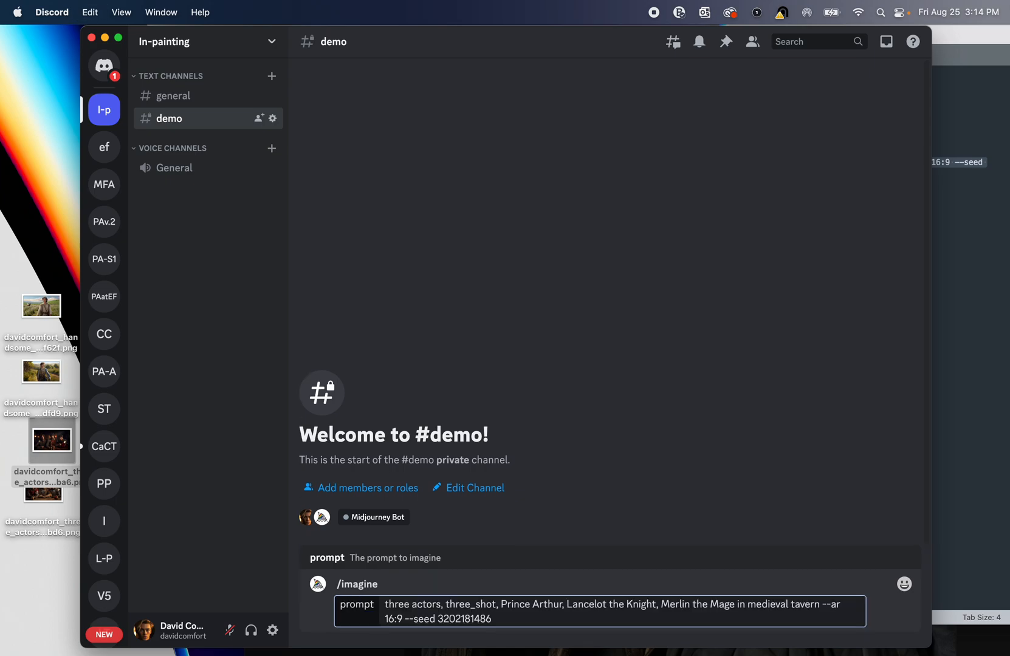
- Send the three-actor medieval tavern /imagine prompt and upscale the fourth grid image (U4)
key(Return)
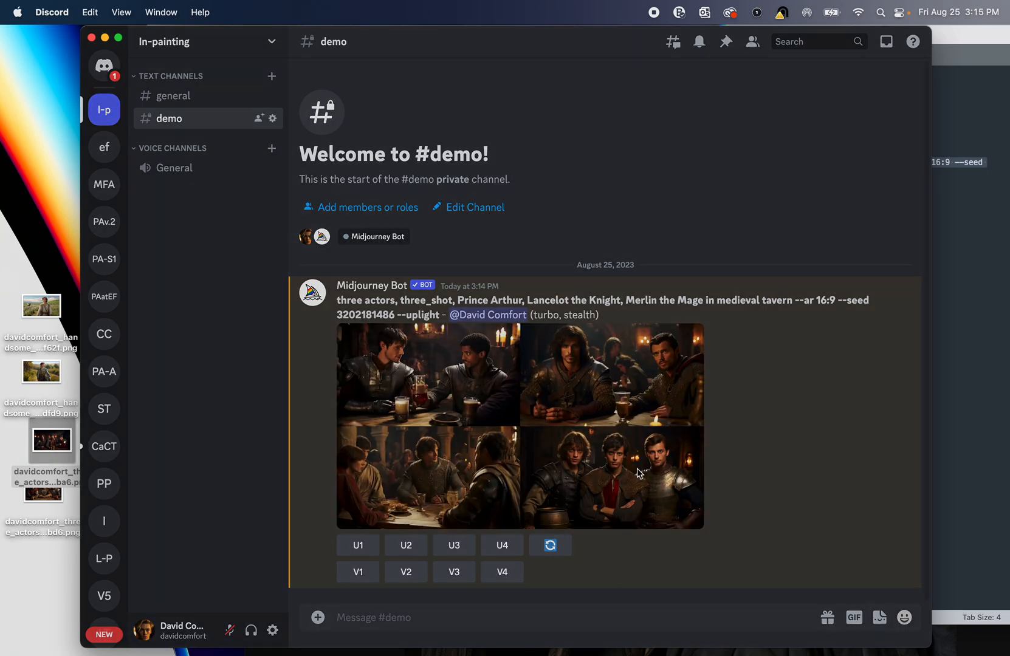
click(519, 425)
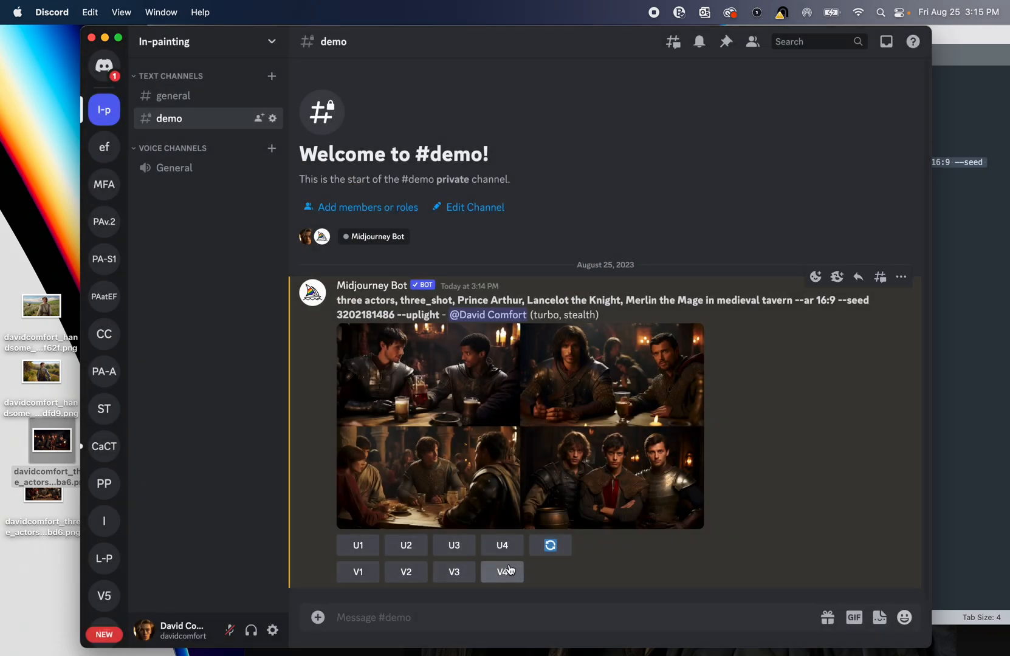
click(502, 545)
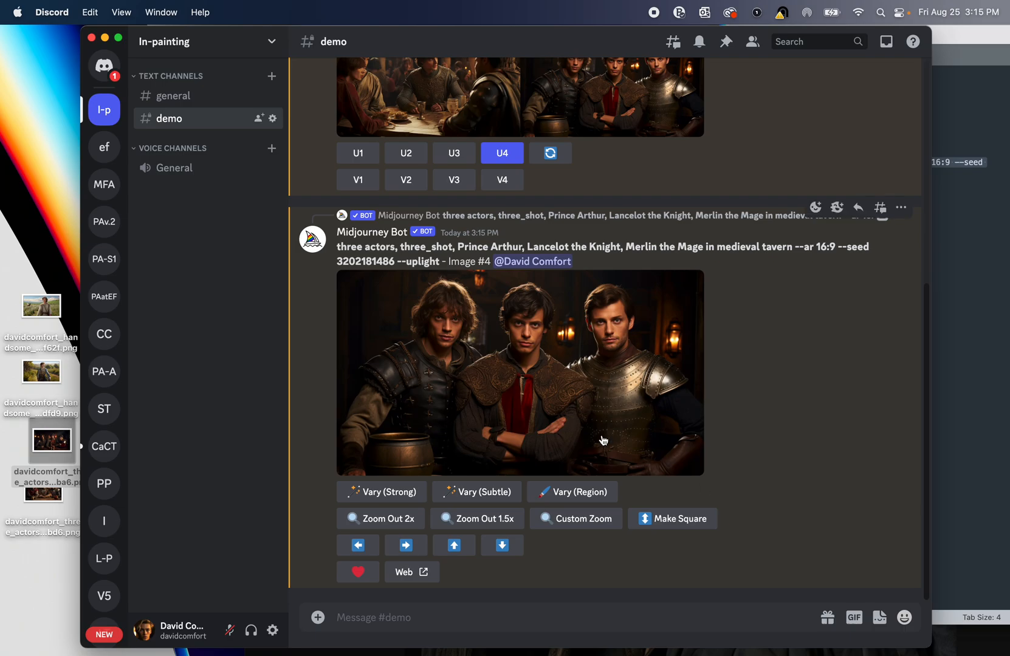
mouse_move(572, 491)
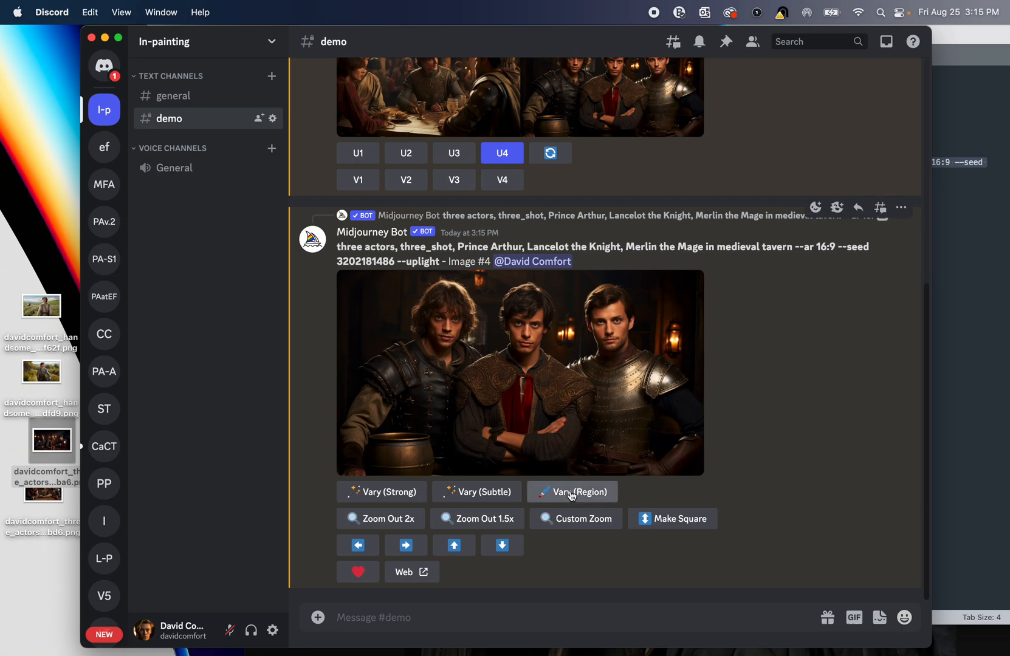
- Submit a Vary (Region) job on the middle actor's face with 'medieval prince --iw 2' and close the editor
click(571, 491)
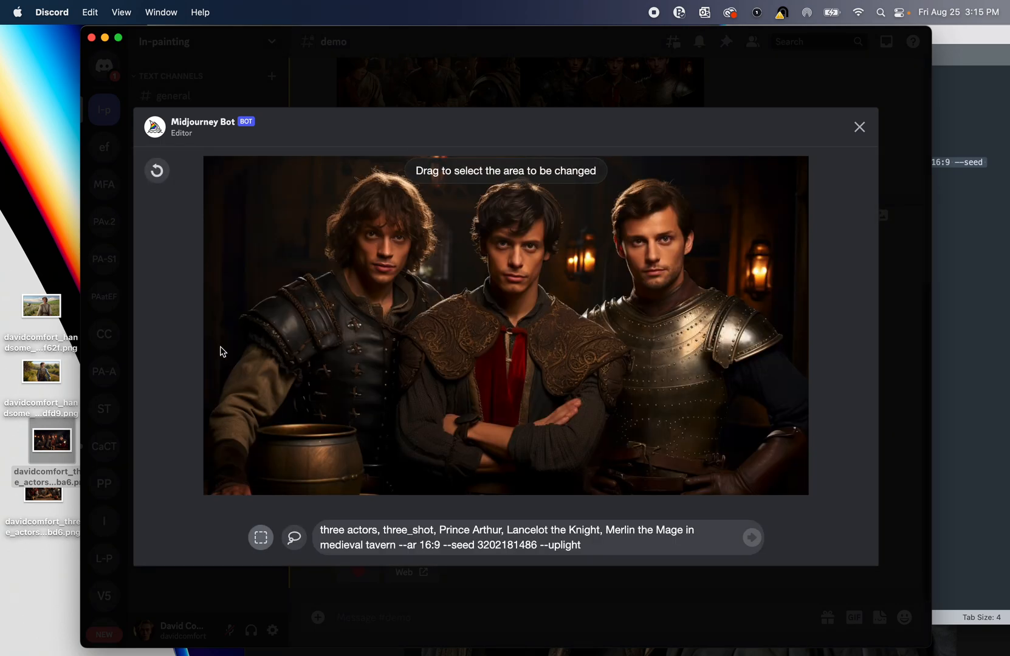
mouse_move(159, 354)
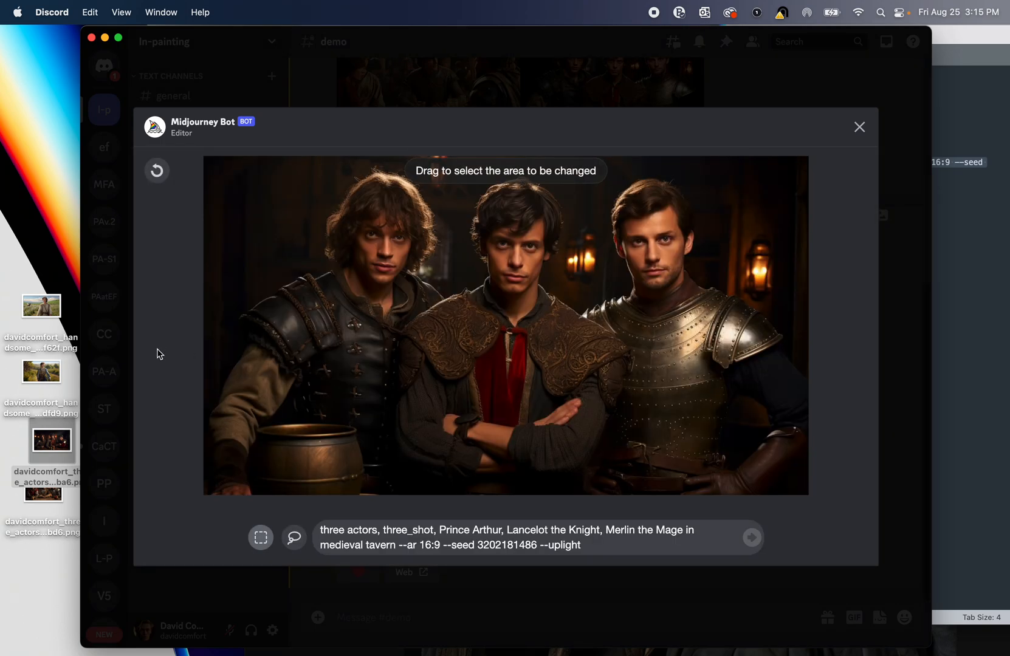
mouse_move(189, 400)
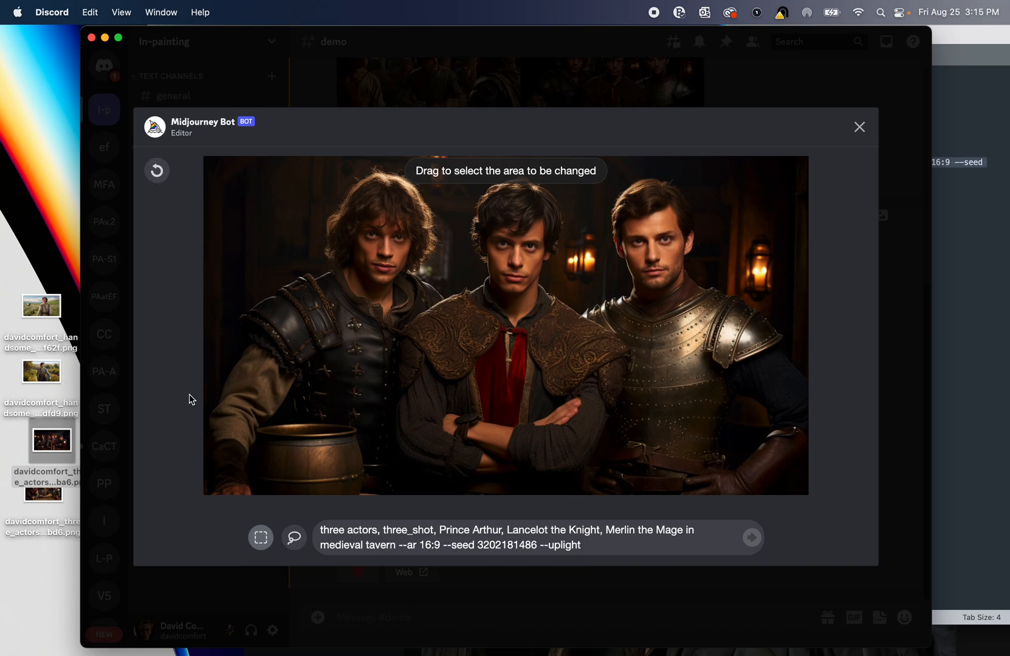
mouse_move(157, 170)
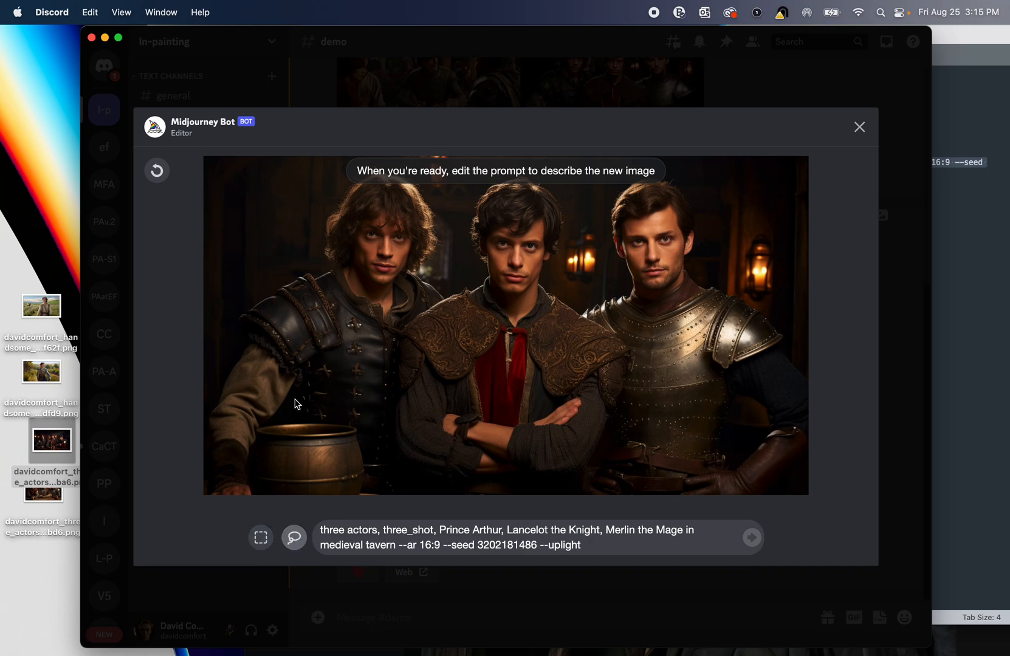
mouse_move(308, 272)
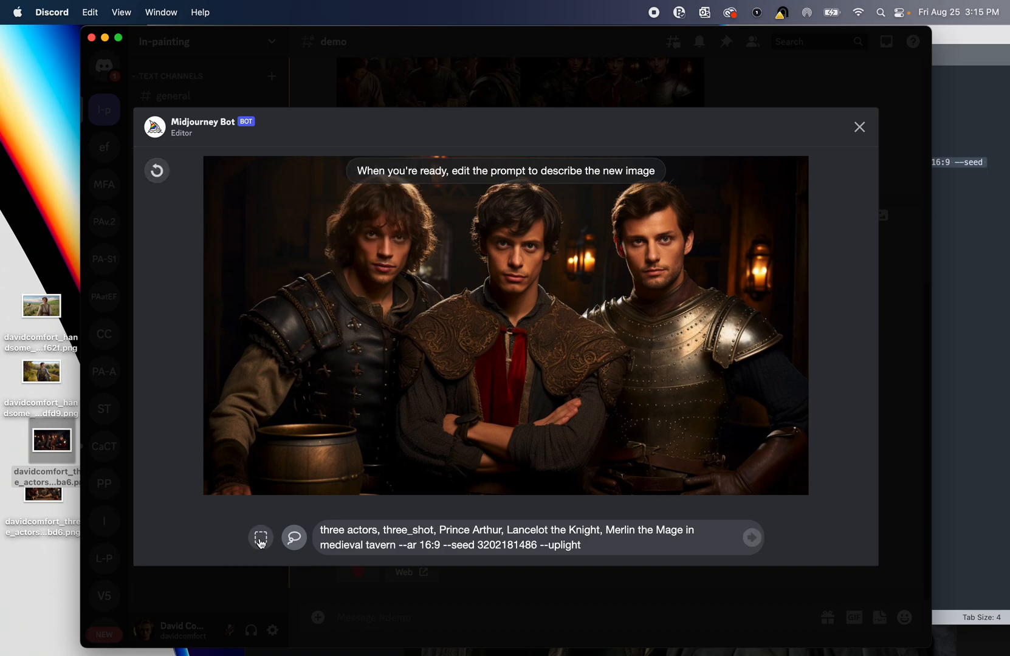
mouse_move(466, 208)
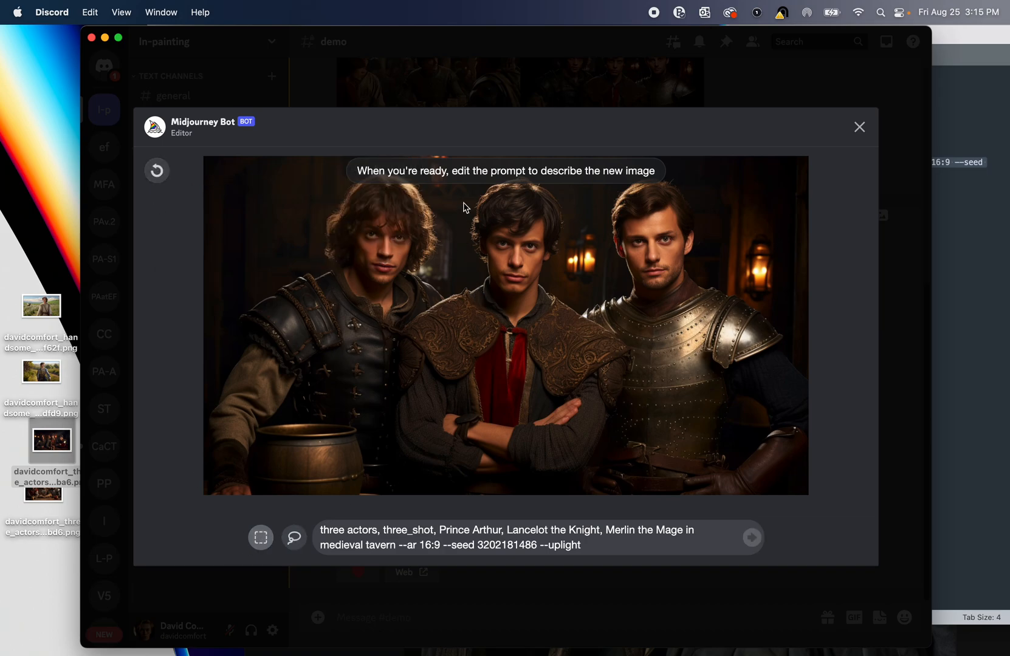
mouse_move(463, 174)
text(https://s.mj.run/bnFypi6Slew medieval prince --iw 2)
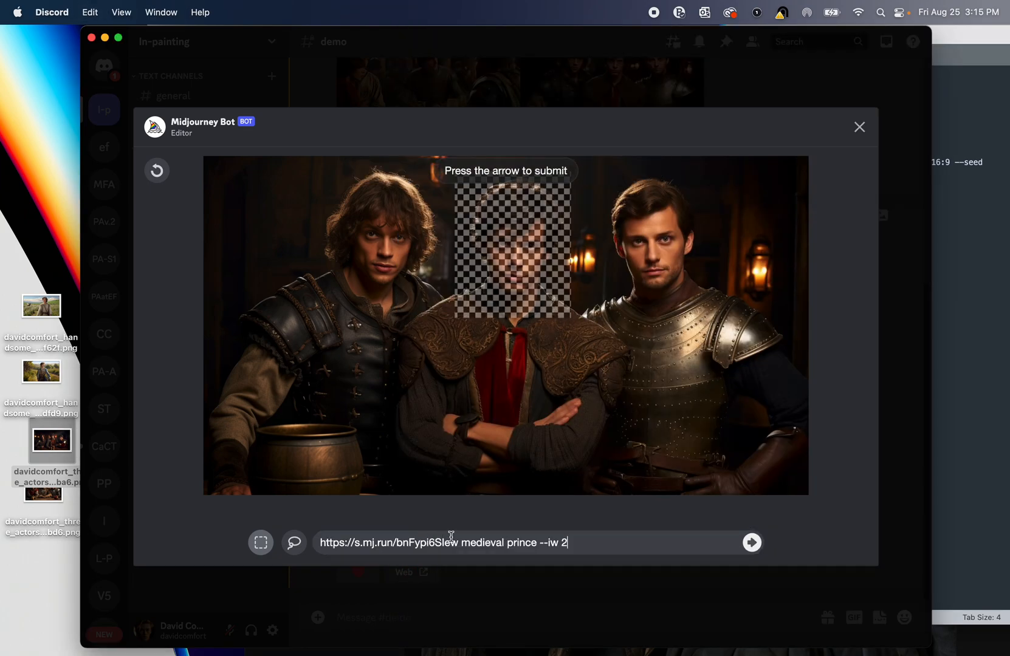
mouse_move(450, 542)
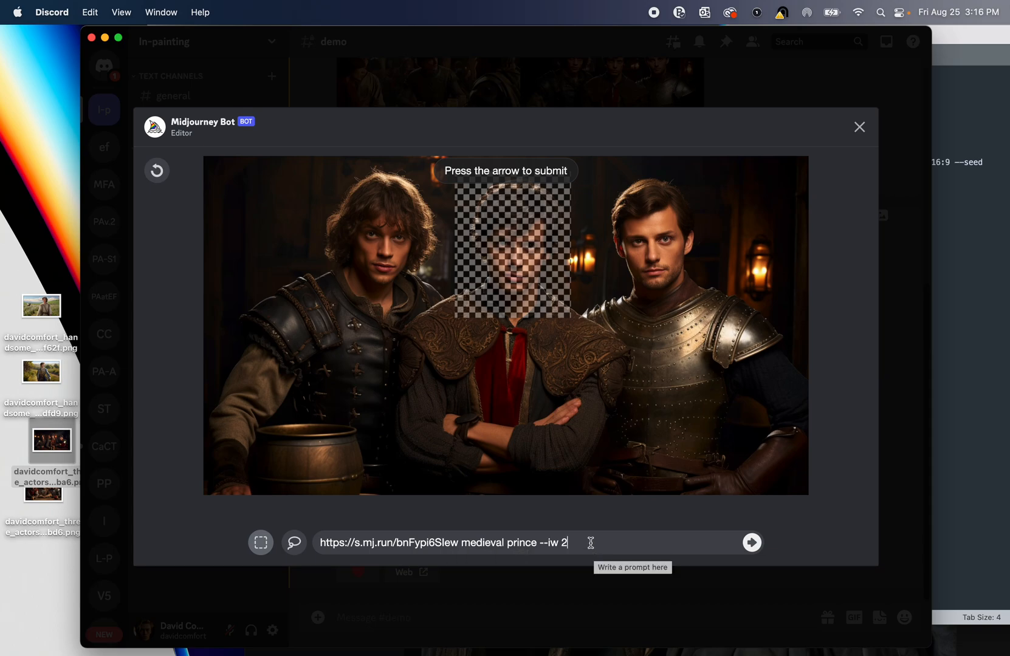
mouse_move(751, 543)
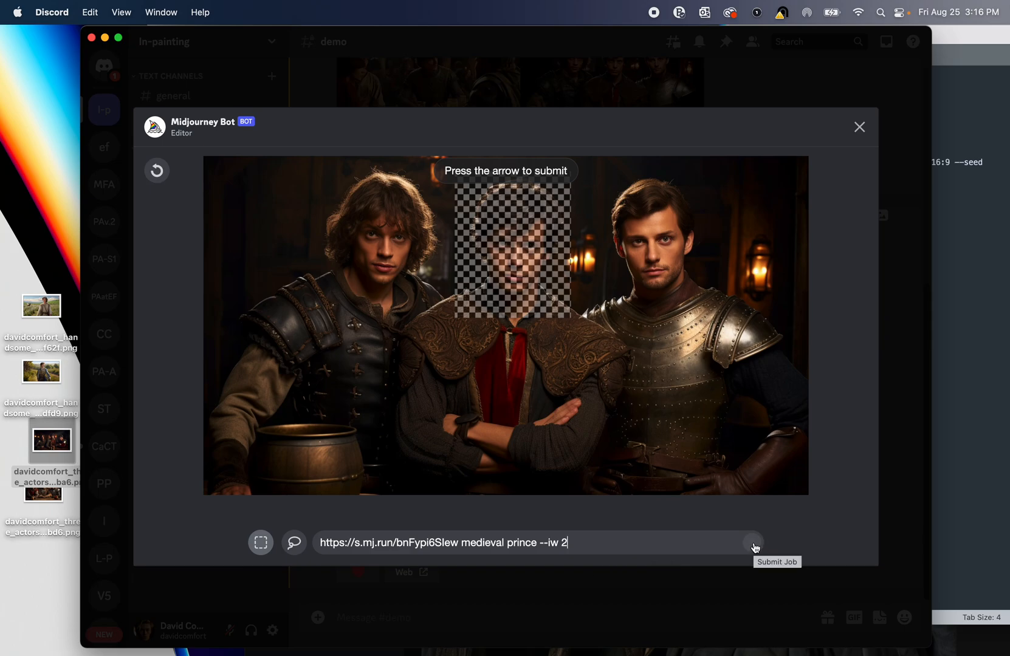
click(752, 542)
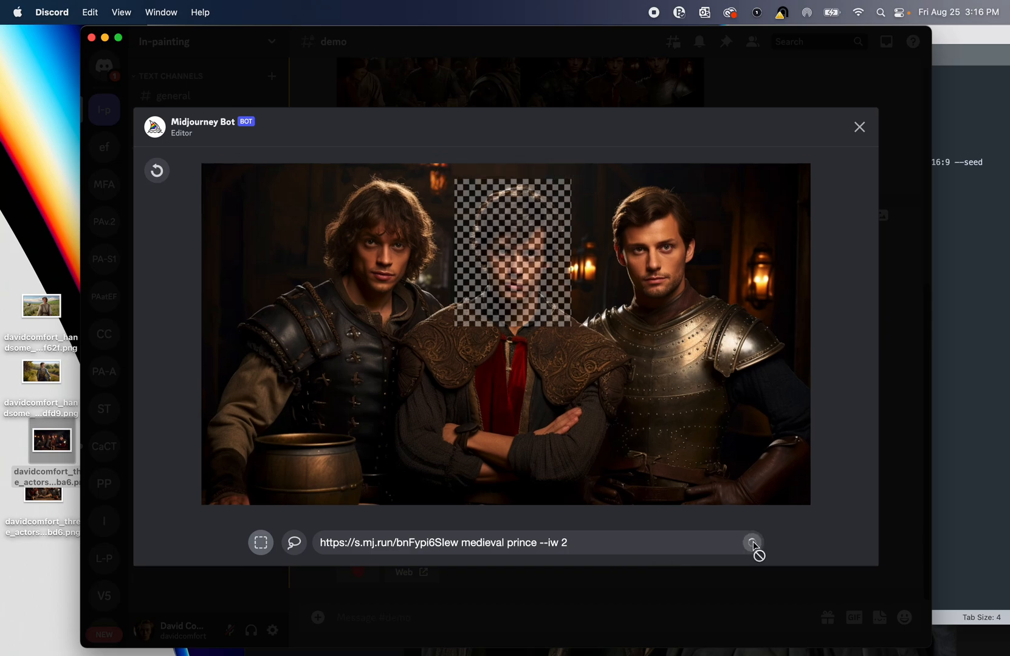
click(859, 126)
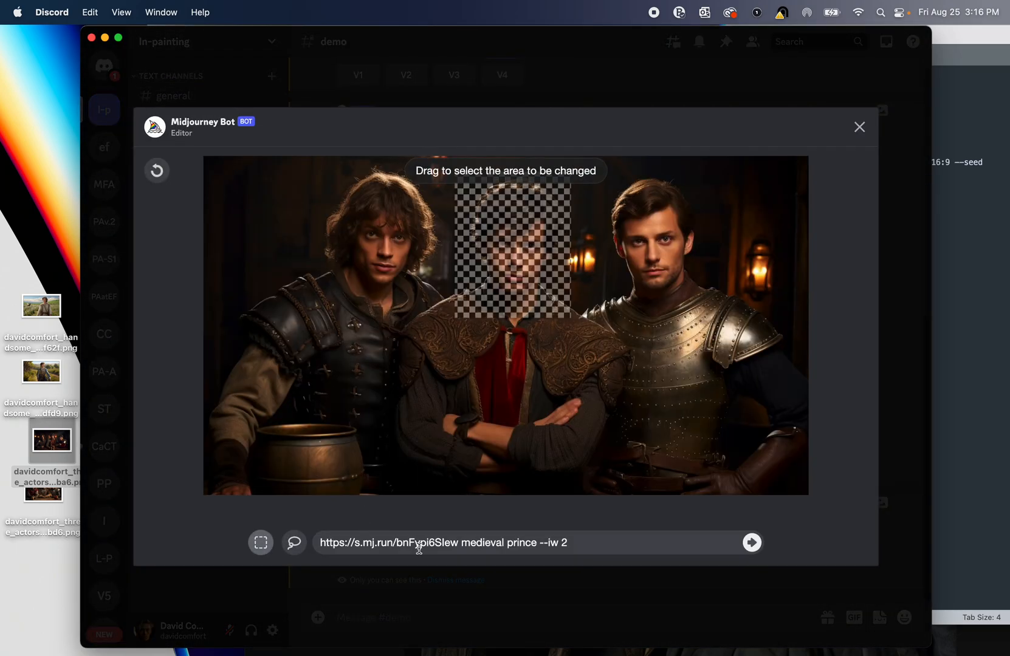
mouse_move(463, 541)
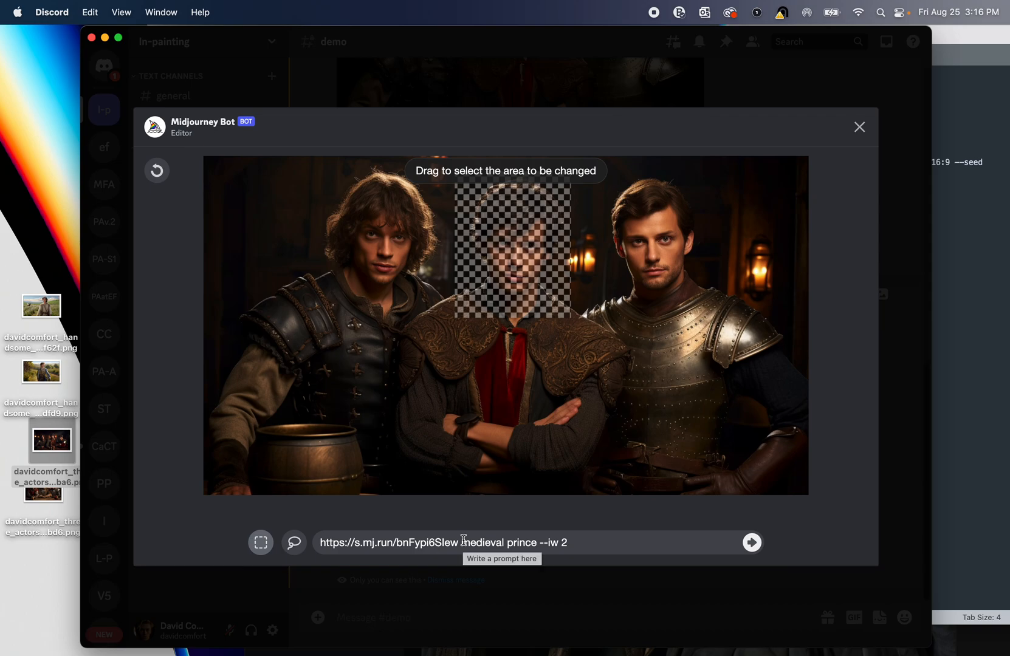
- Copy the enlarged tavern image's link and send a test /imagine prompt using it
click(750, 542)
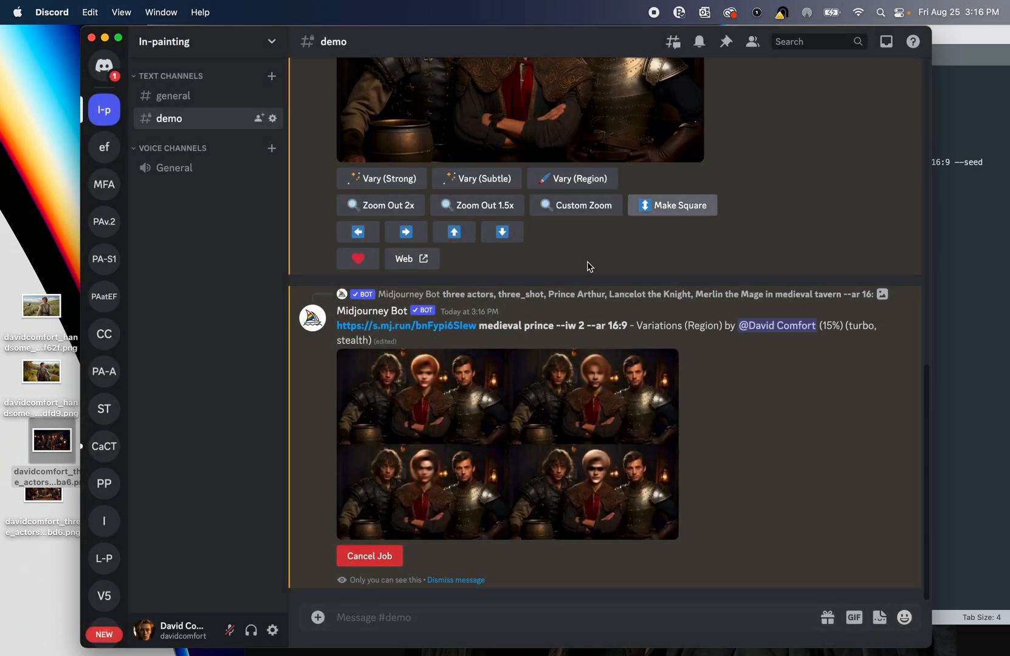
right_click(502, 264)
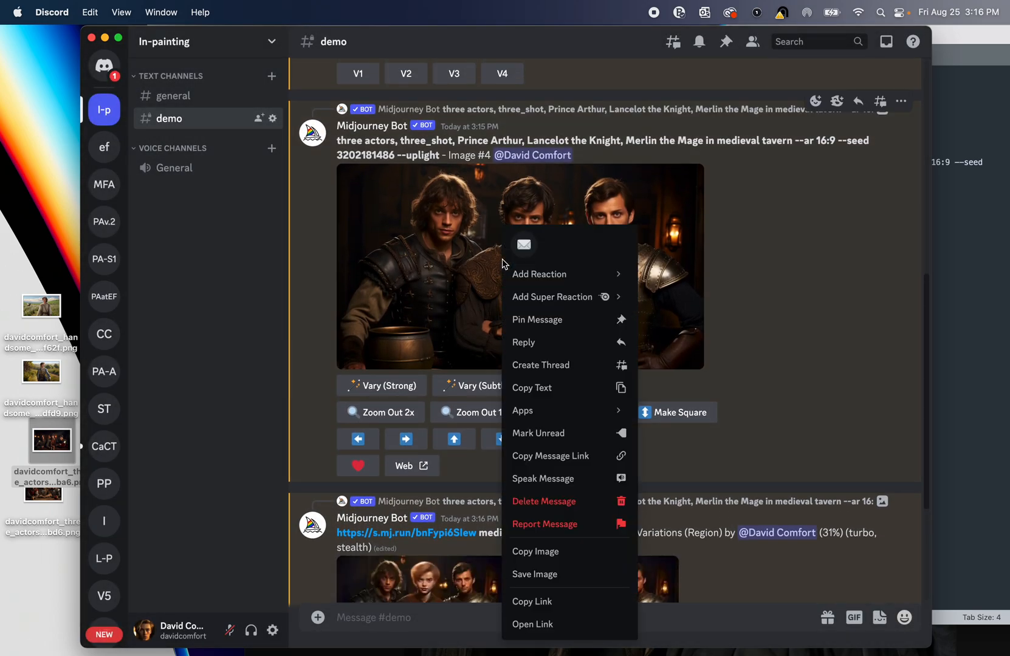
mouse_move(532, 602)
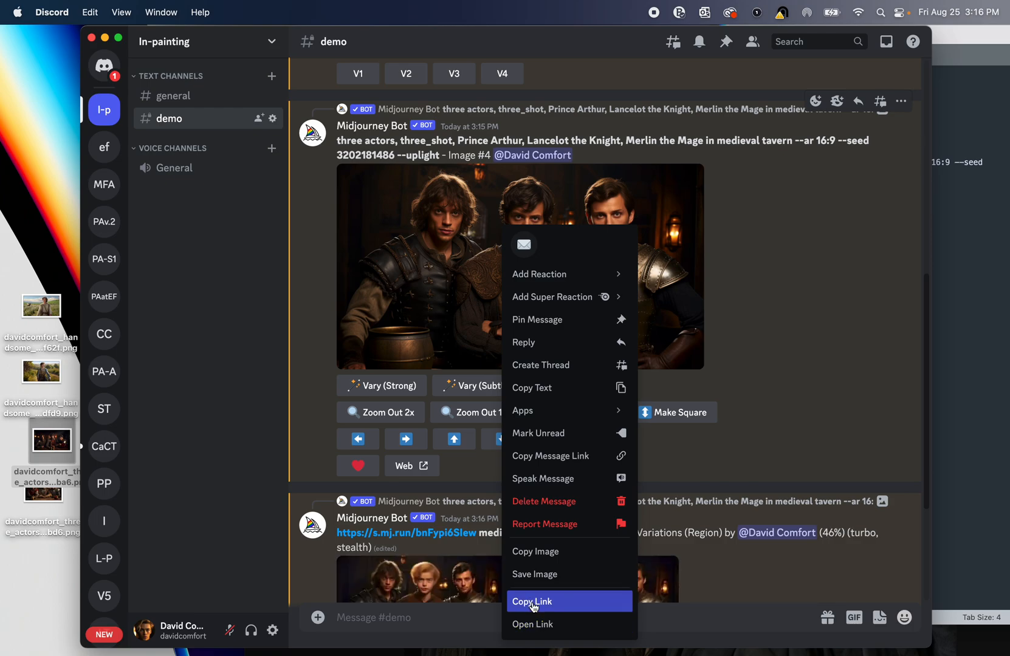
click(533, 602)
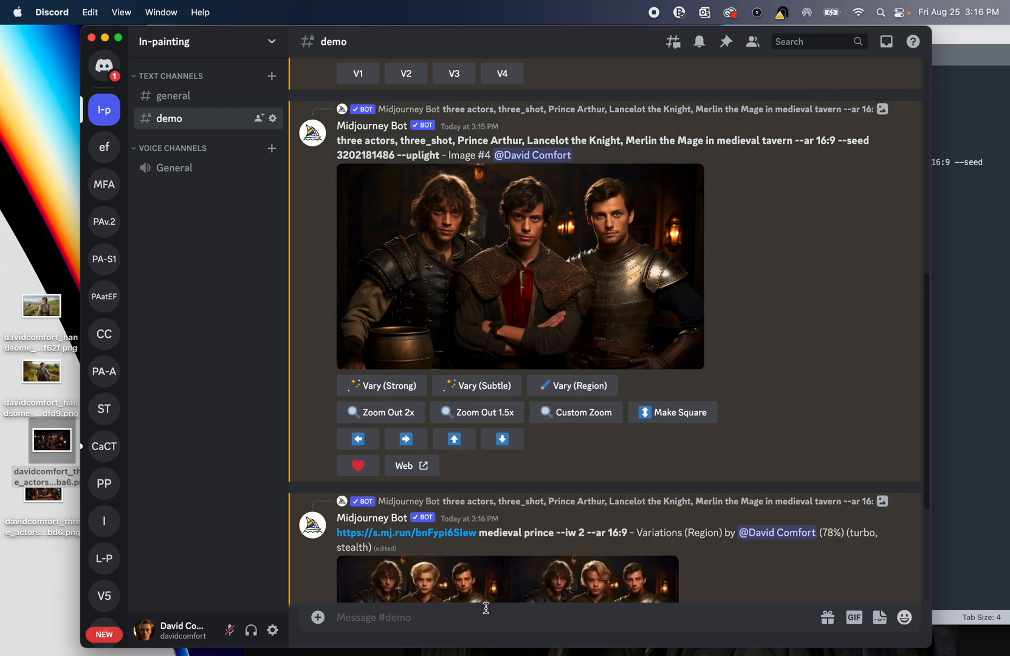
text(/imagine)
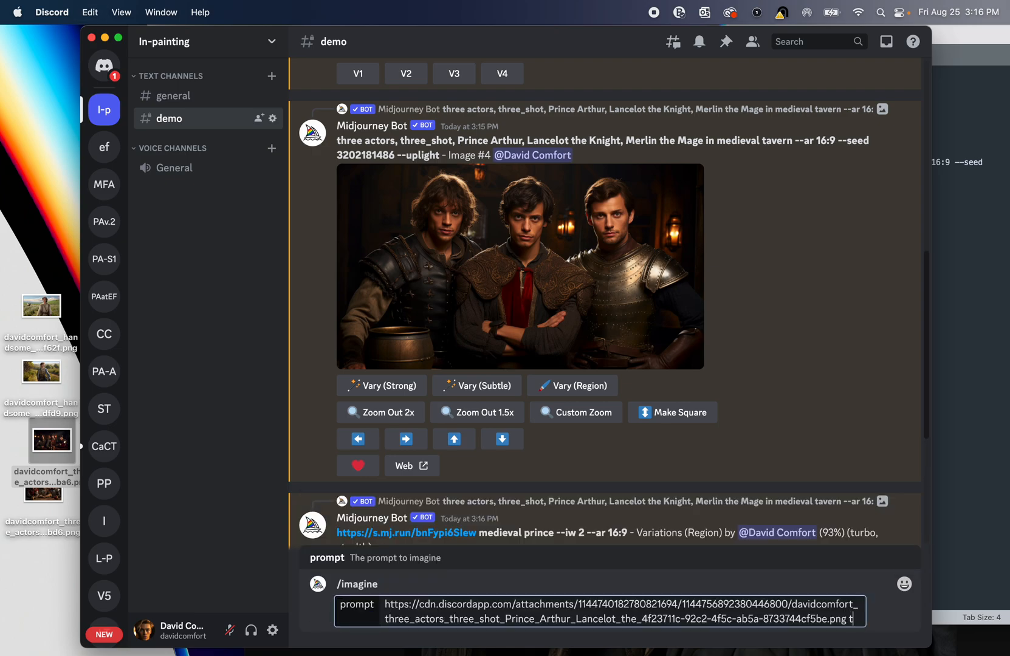
key(Return)
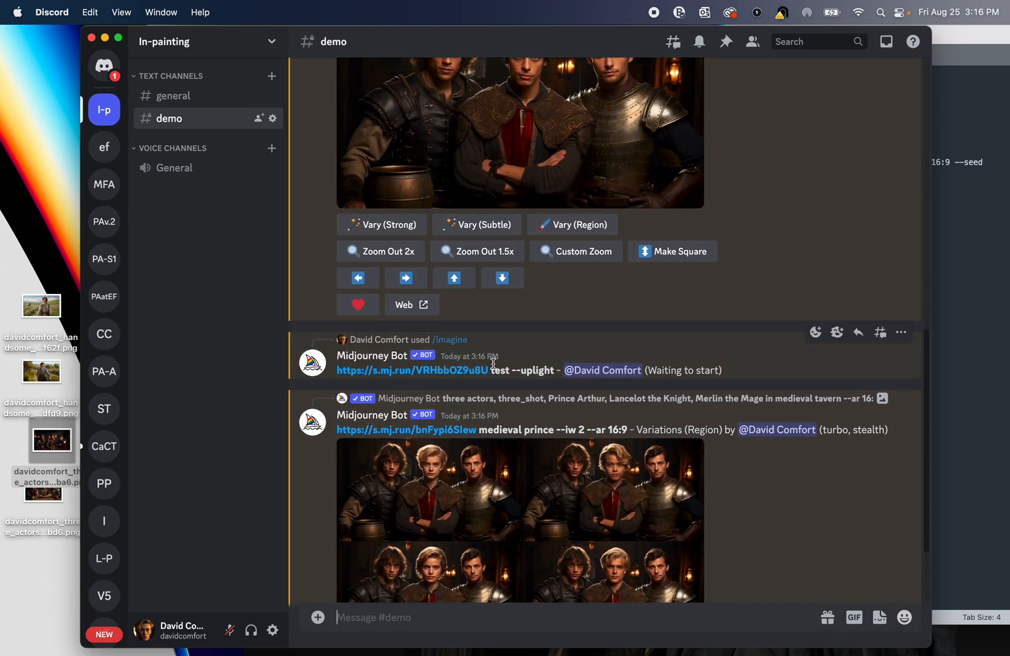
double_click(412, 369)
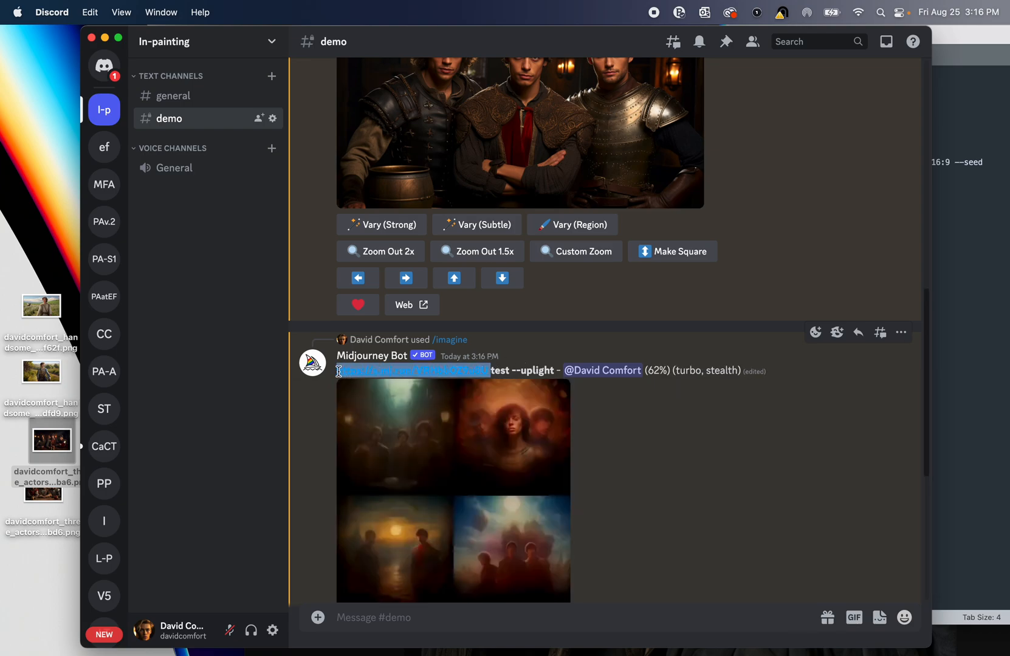
- Scroll to the prince Variations (Region) grid, dismiss the message's More menu, and view the U4 result
scroll(down, 3)
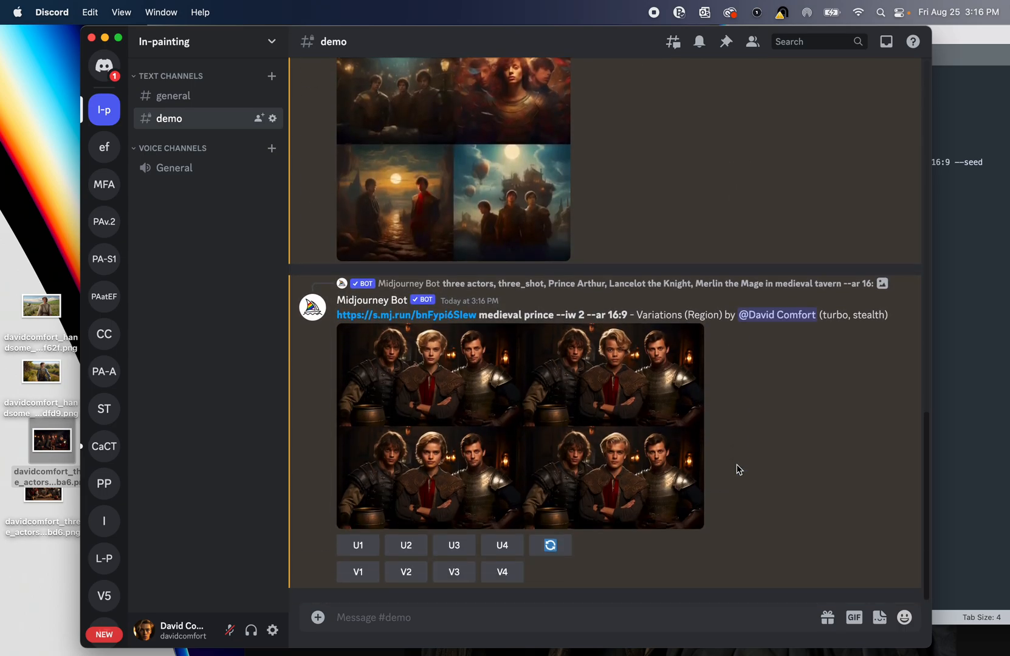
mouse_move(441, 368)
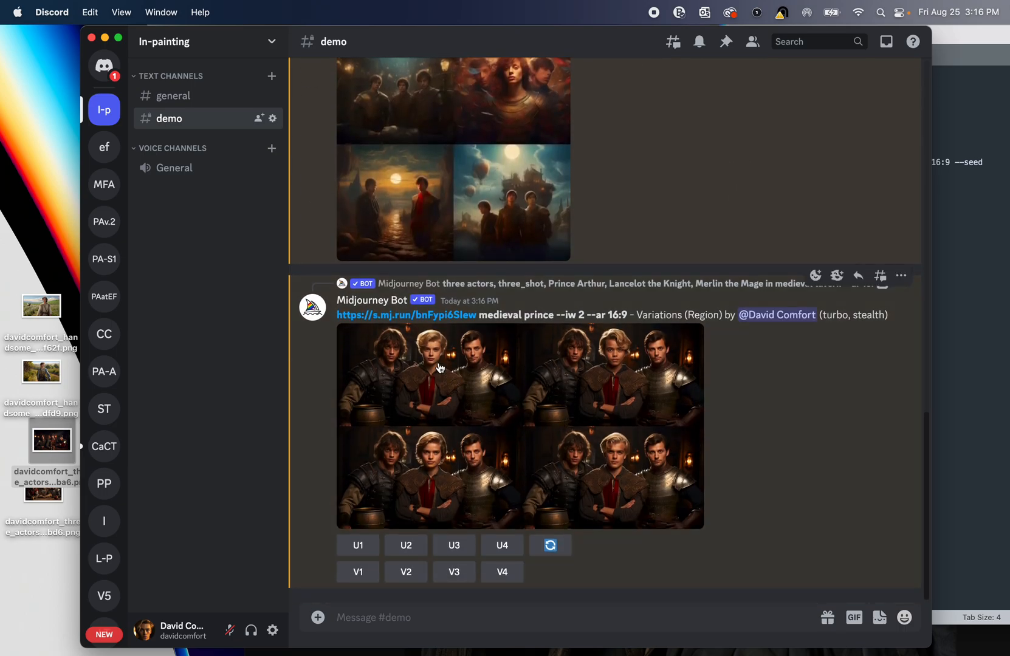
scroll(down, 3)
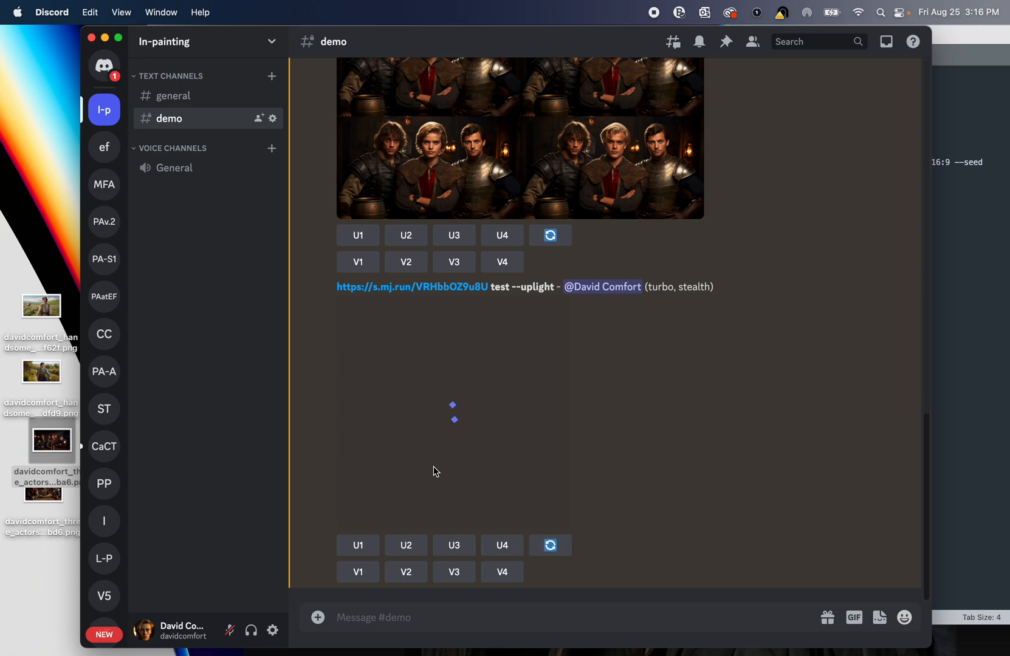
scroll(down, 3)
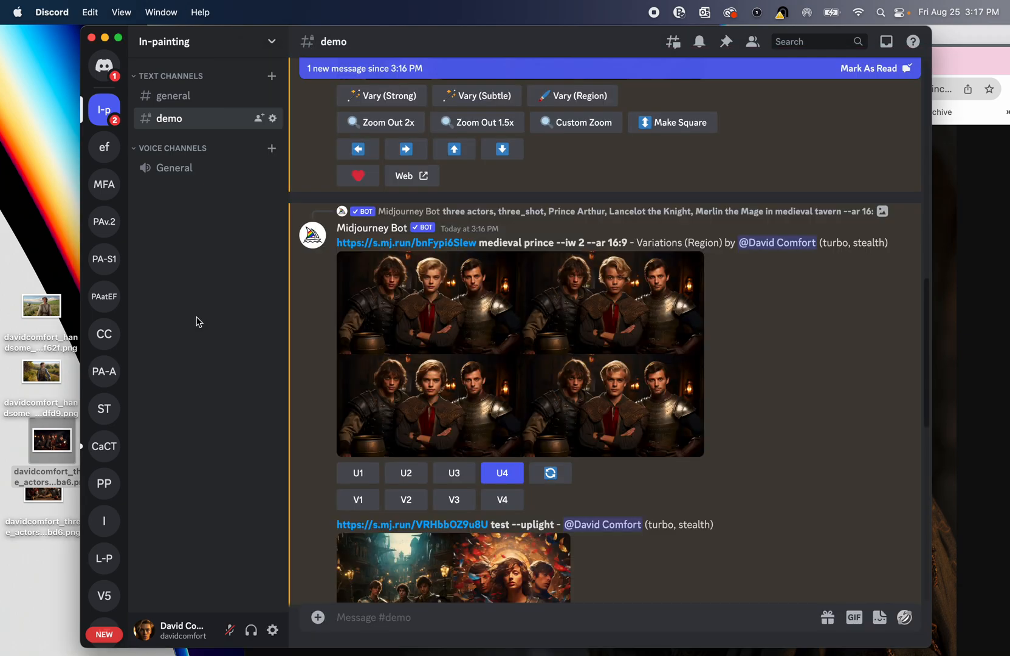
scroll(down, 3)
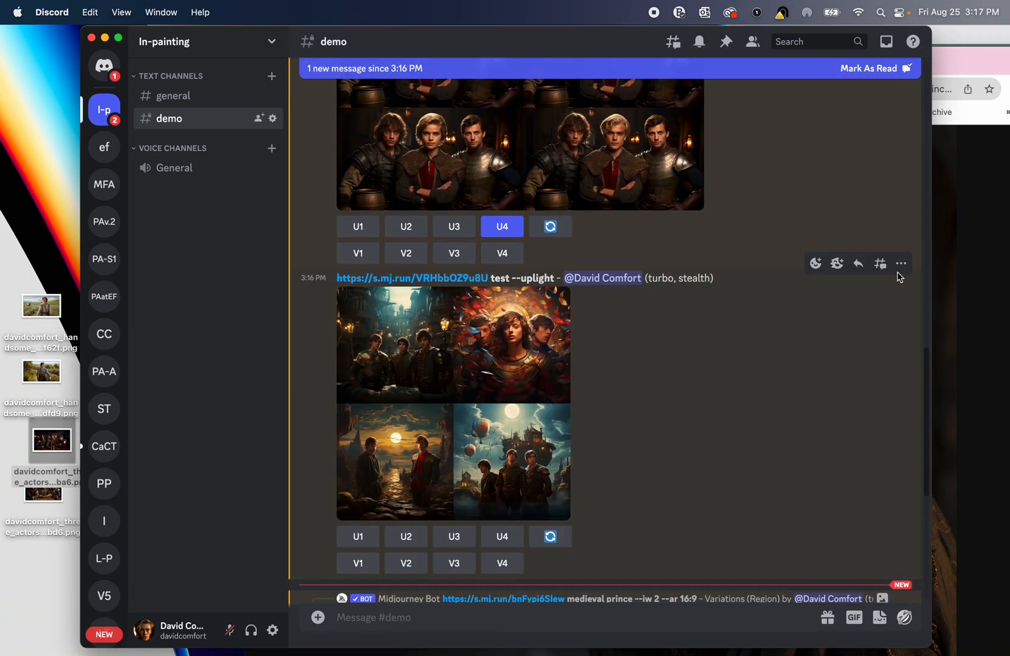
click(901, 264)
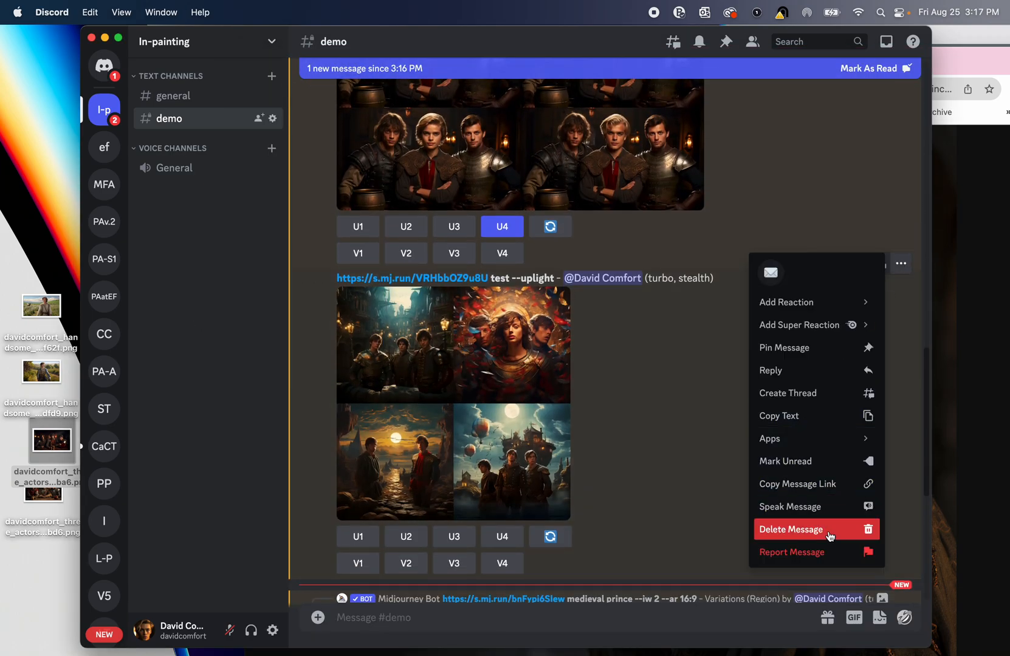
click(614, 401)
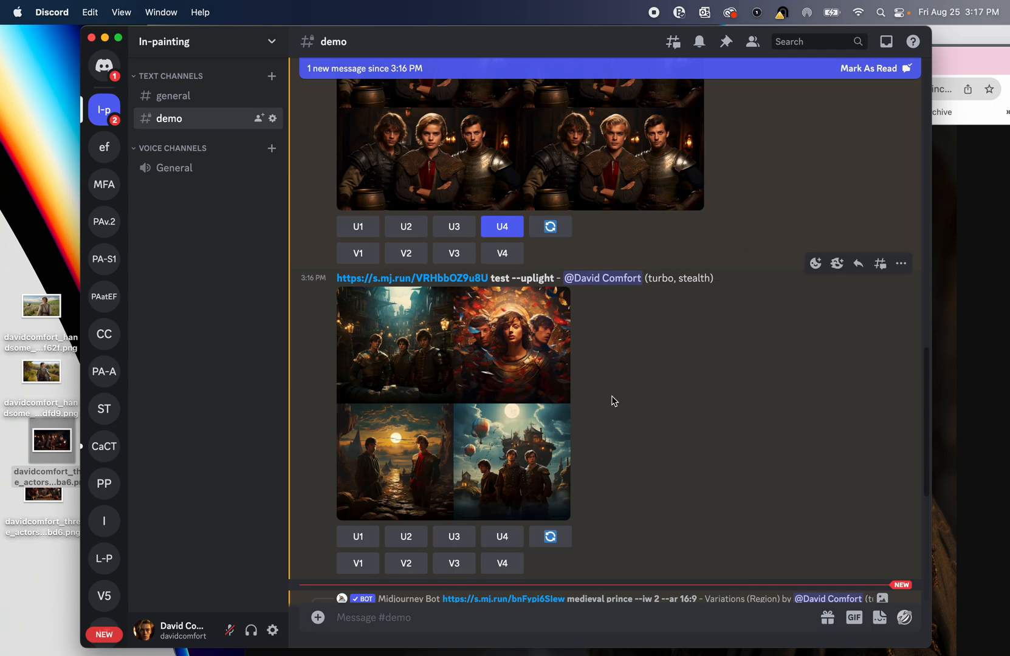
scroll(up, 3)
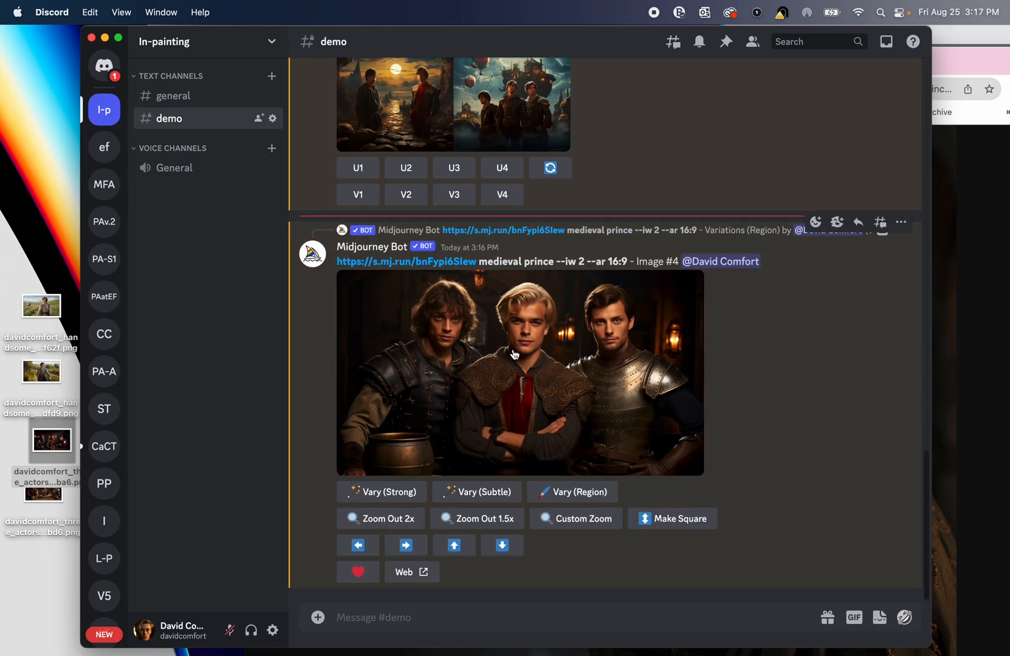
mouse_move(572, 491)
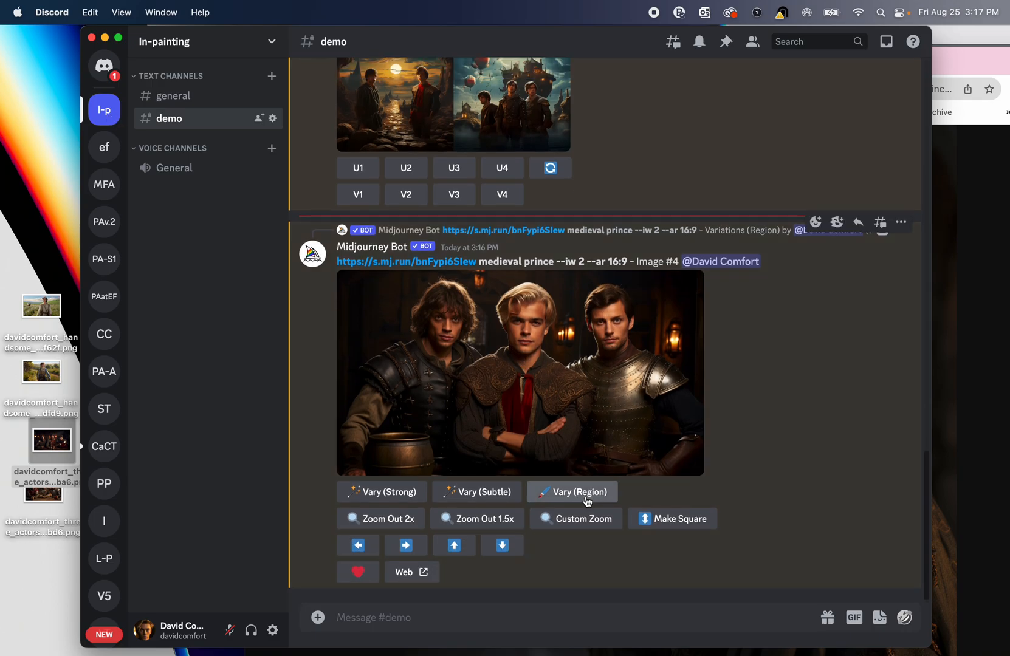
- Submit a Vary (Region) job on the right actor's face with 'medieval knight --iw 2'
click(570, 490)
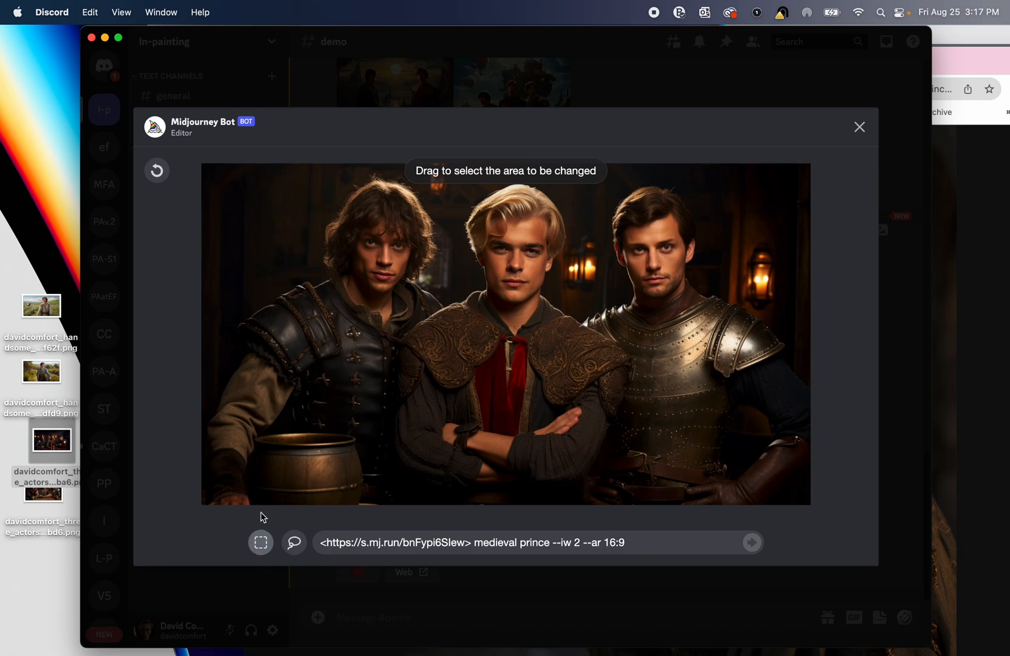
mouse_move(607, 190)
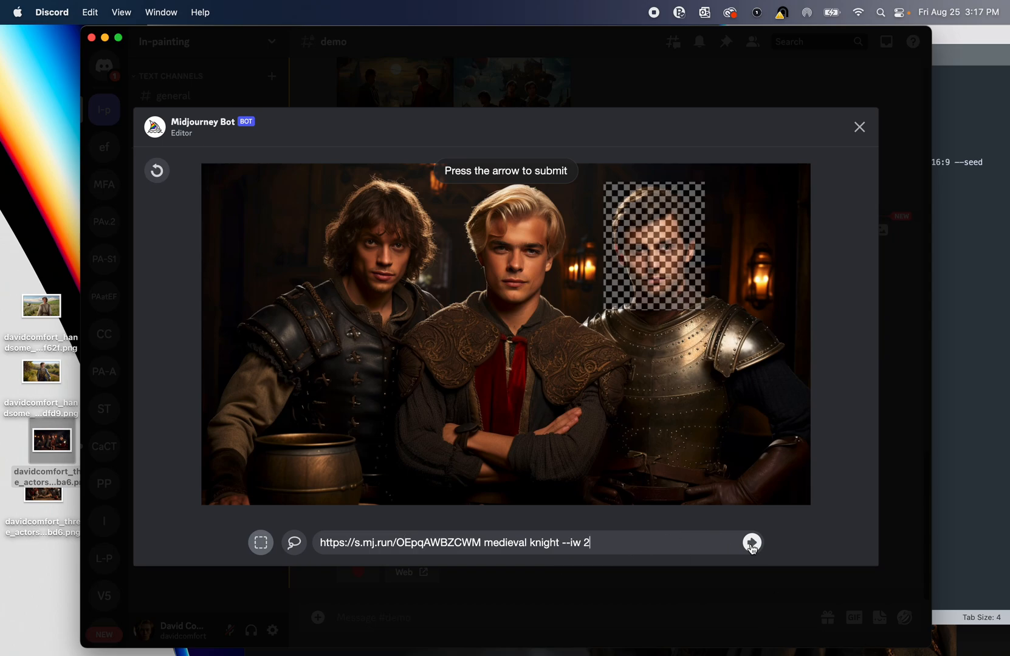
click(751, 542)
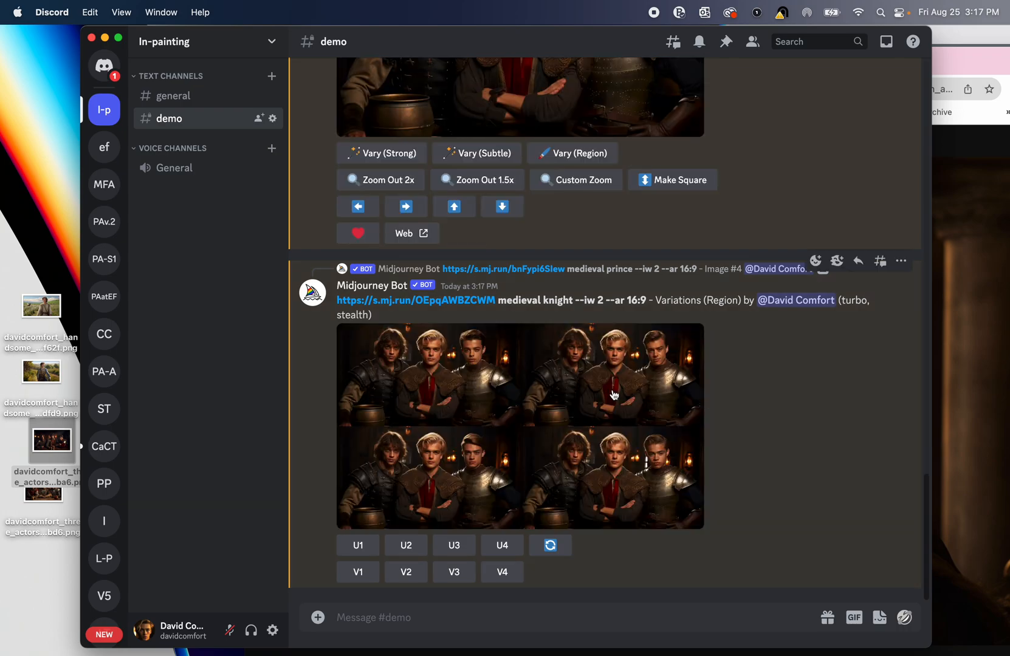
- Upscale the third medieval knight variation (U3)
click(518, 425)
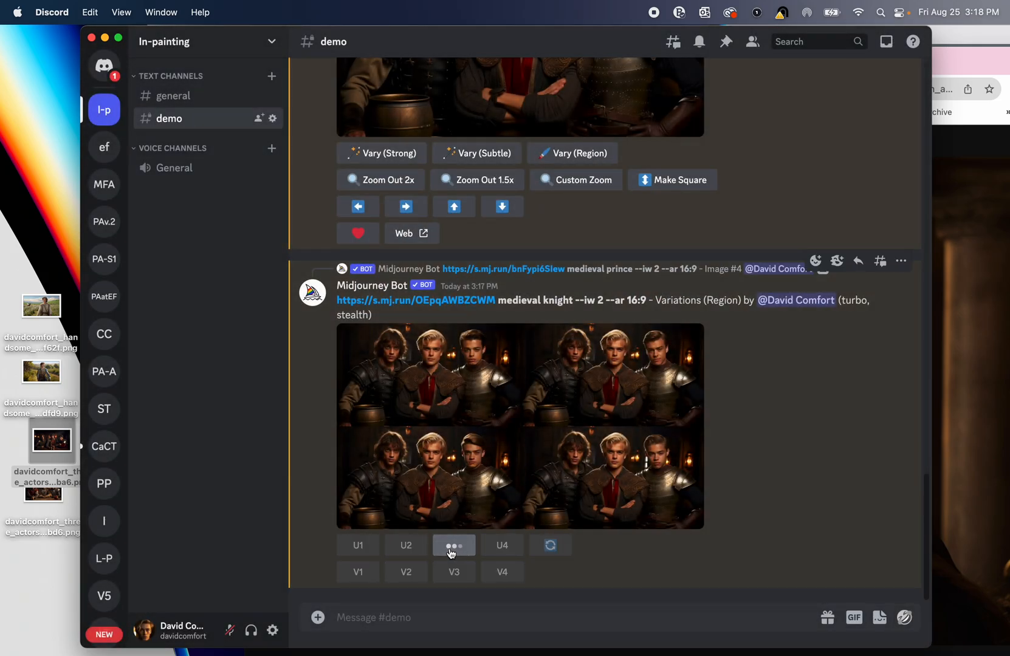
click(453, 544)
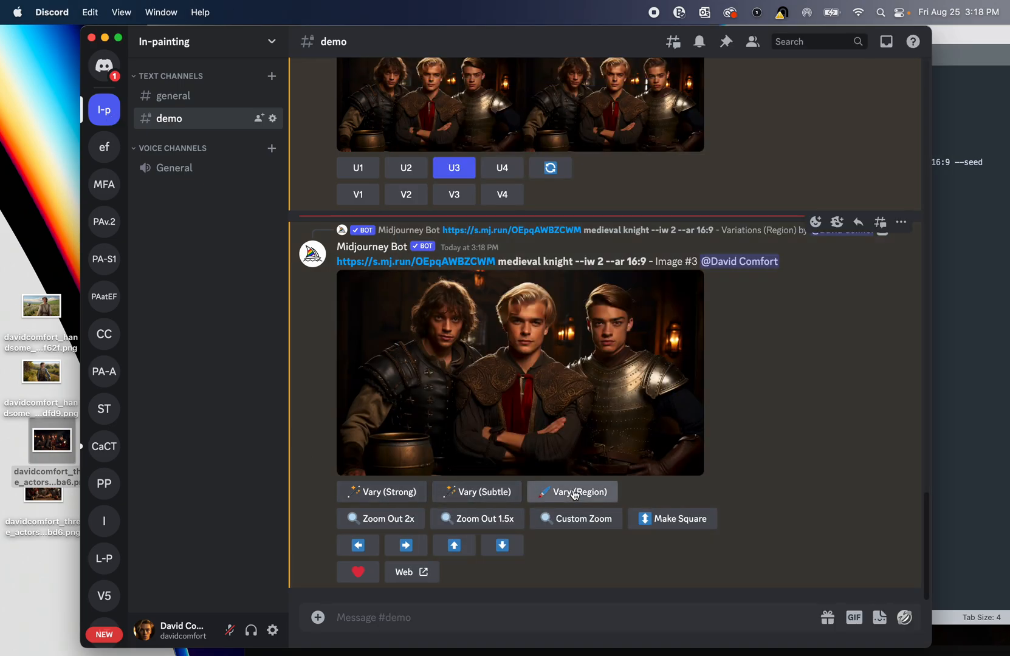
- Start a Vary (Region) edit of the left actor's face with the image URL plus 'Ian McKellen as Gandalf' and view the reference portrait
click(572, 491)
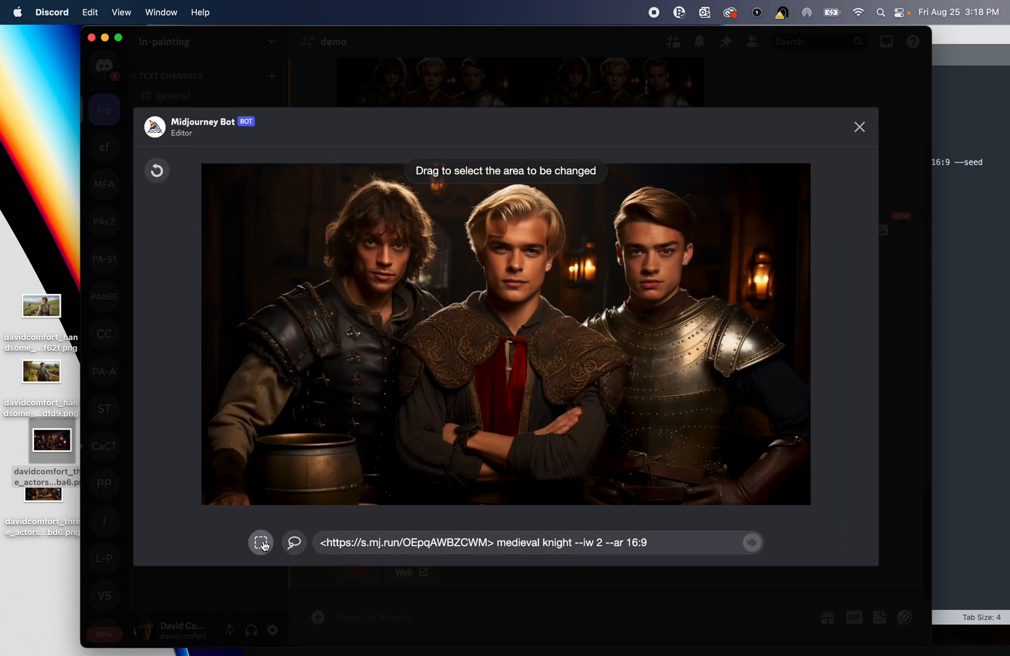
mouse_move(307, 176)
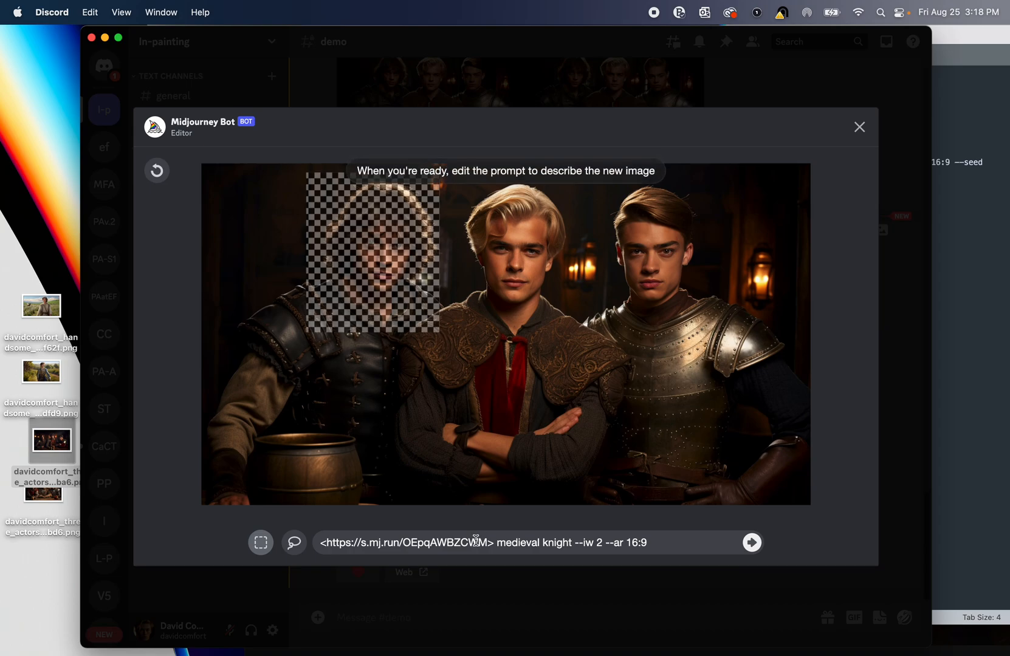
text(https://s.mj.run/V44yMAYeOw8 Ian McKellen as Gandalf)
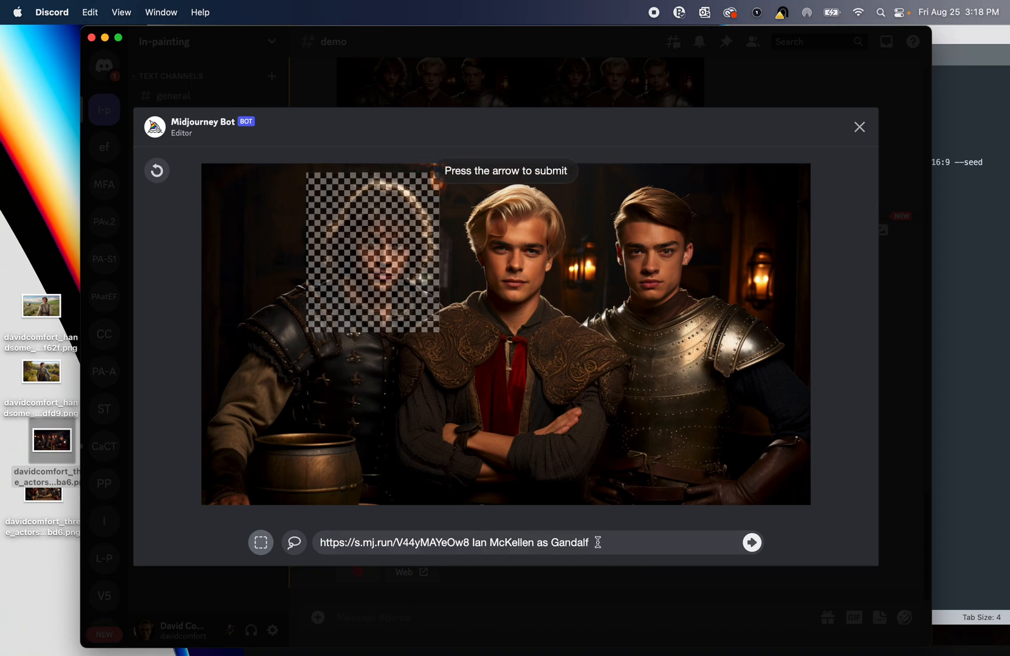
mouse_move(611, 542)
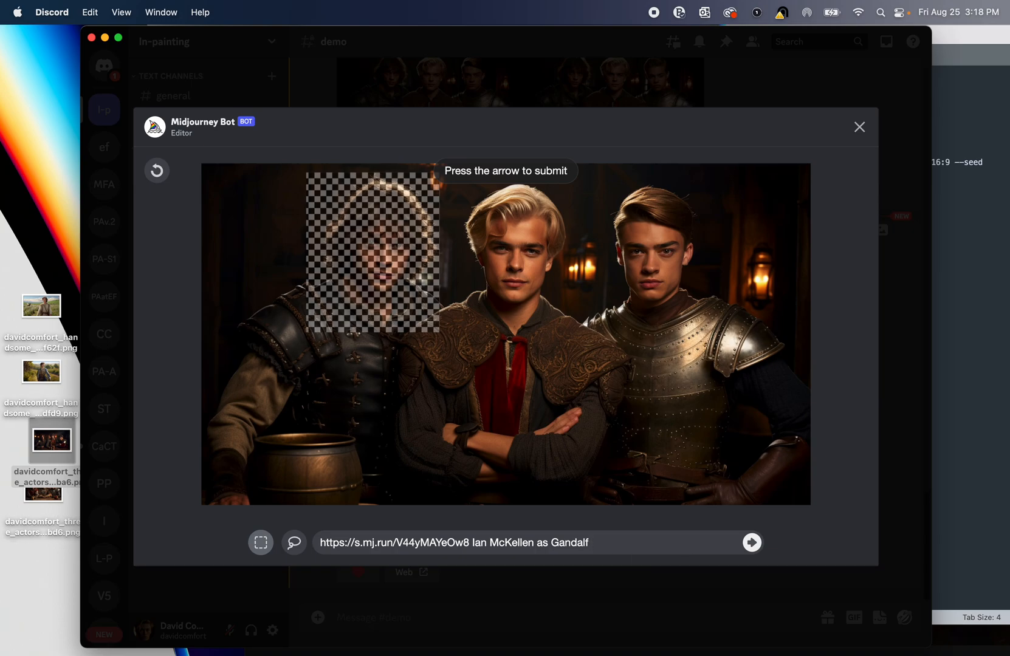
mouse_move(631, 542)
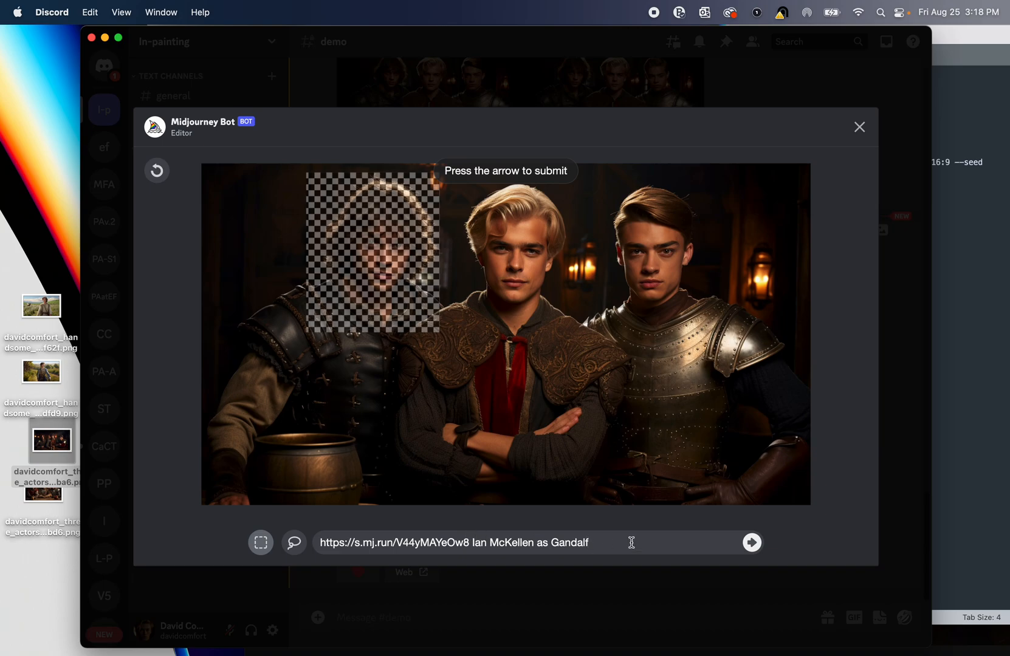
mouse_move(641, 535)
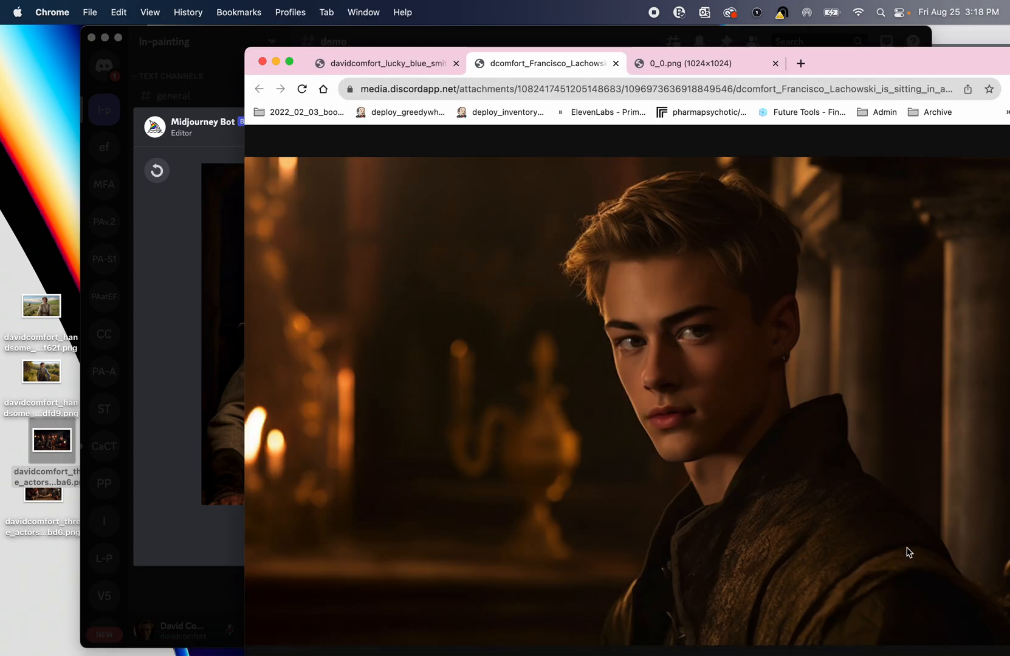
click(695, 63)
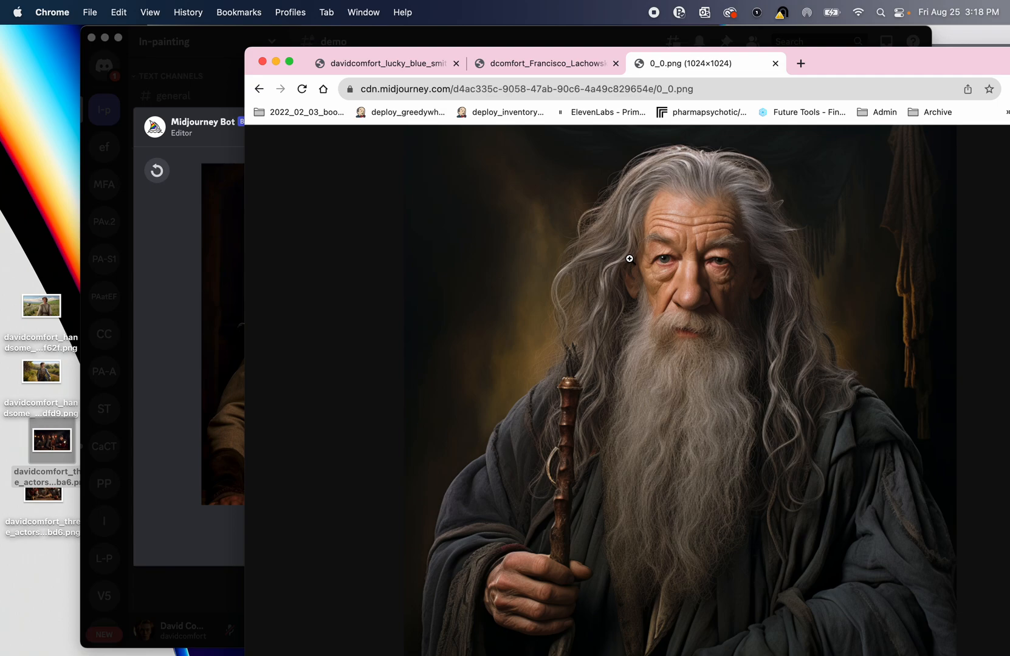
mouse_move(177, 301)
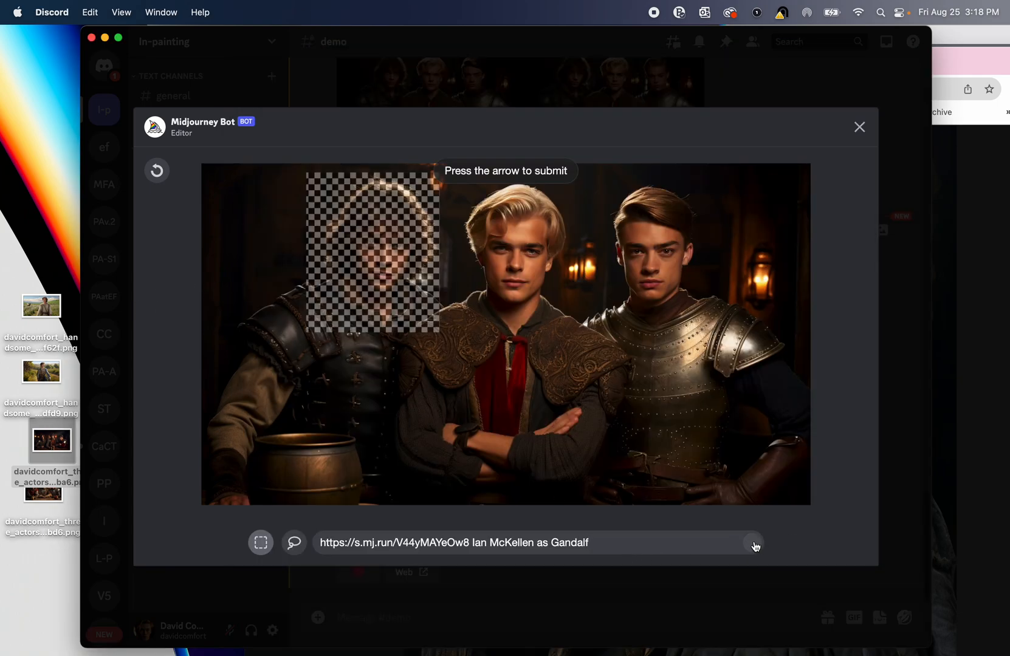
- Submit the Gandalf face region variation and close the editor
click(753, 542)
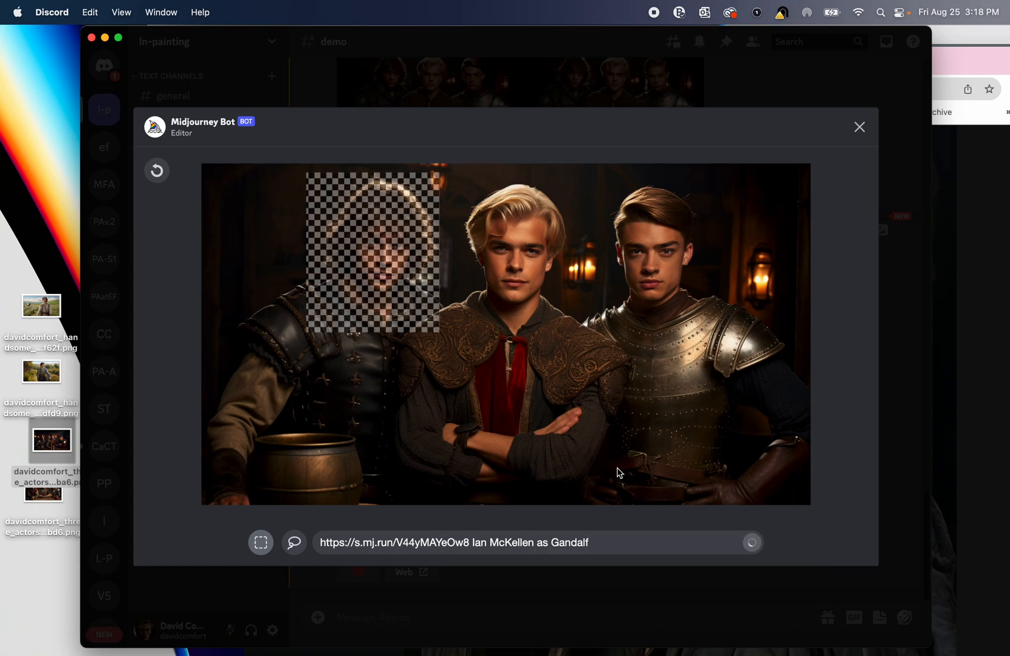
click(858, 126)
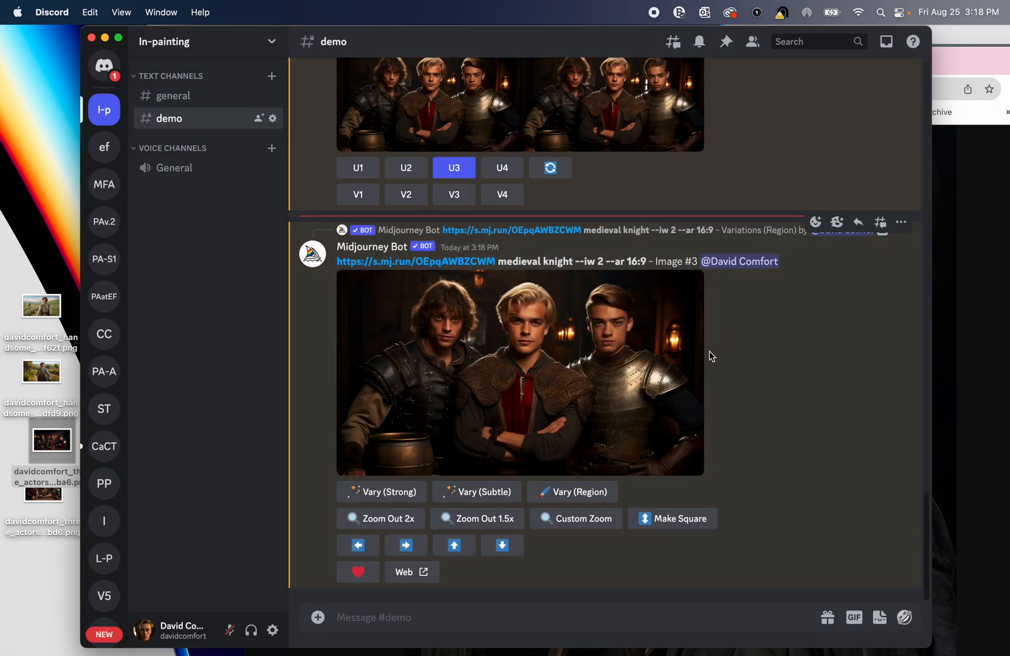
mouse_move(607, 341)
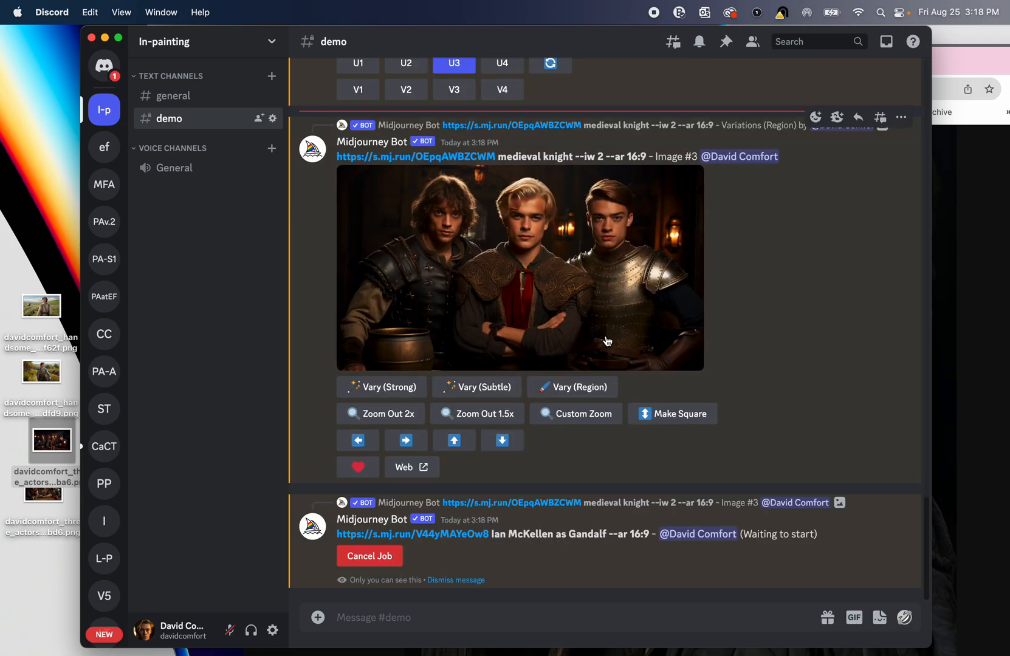
mouse_move(775, 305)
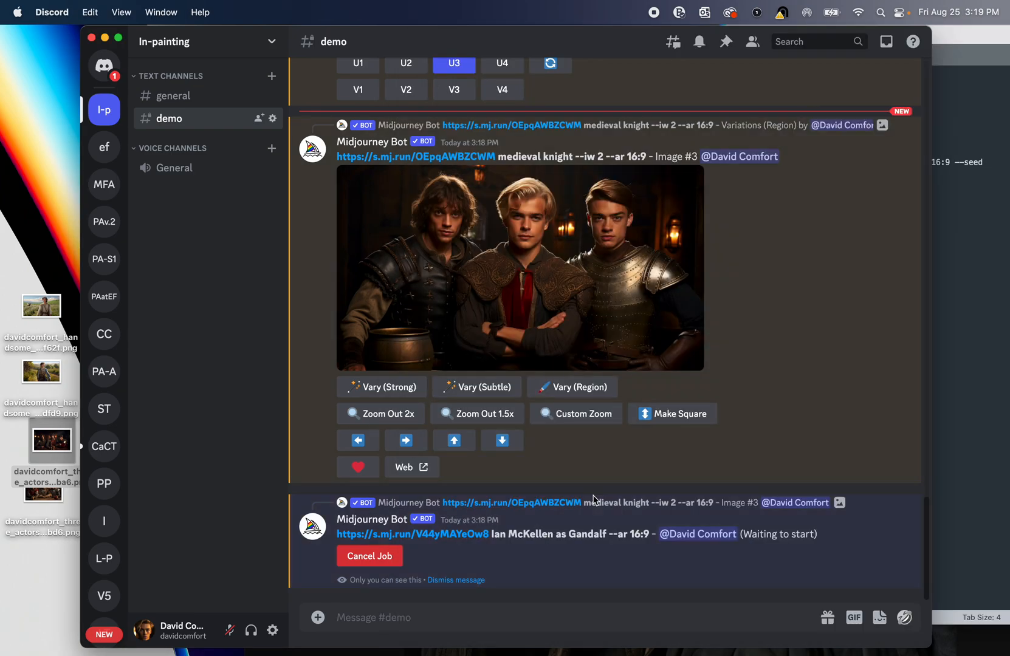
mouse_move(602, 599)
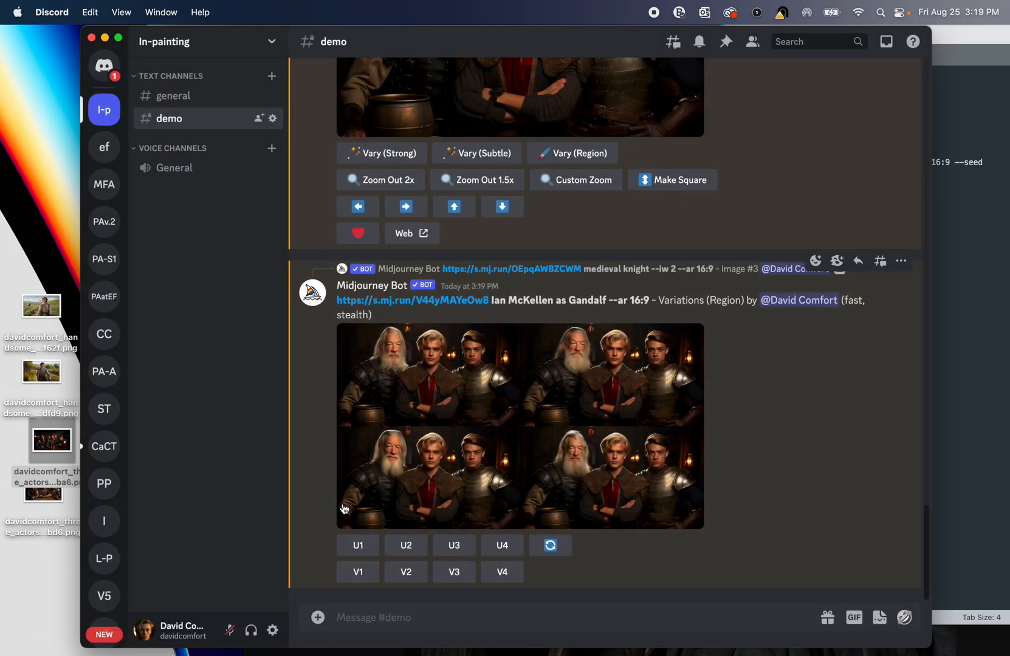
- Upscale the second Gandalf variation (U2) and start a Zoom Out 1.5x of it
click(406, 544)
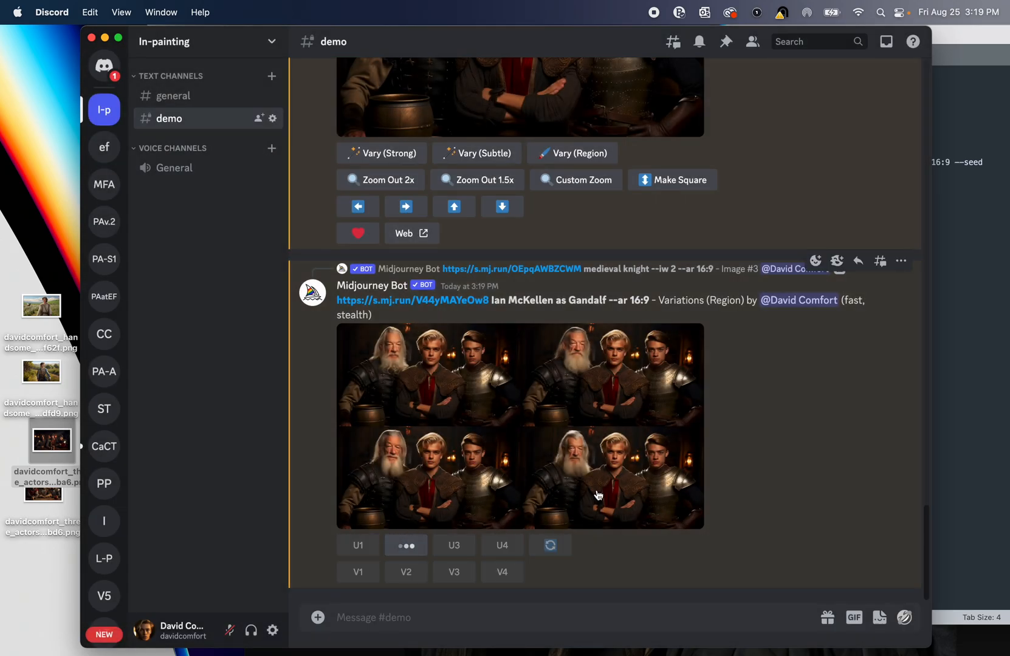
click(405, 544)
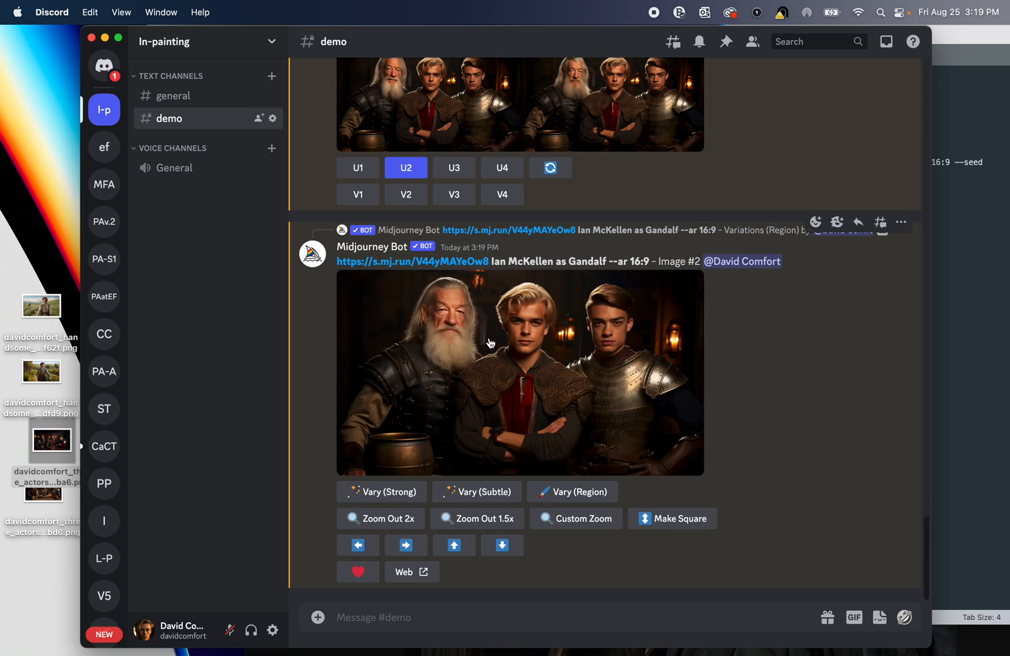
click(519, 373)
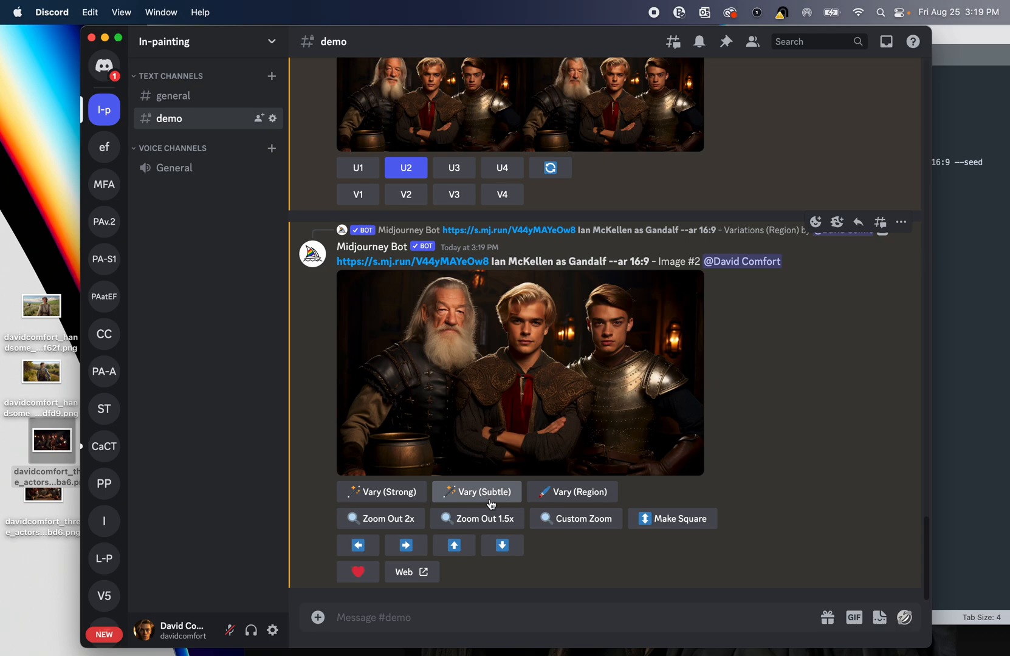
click(477, 519)
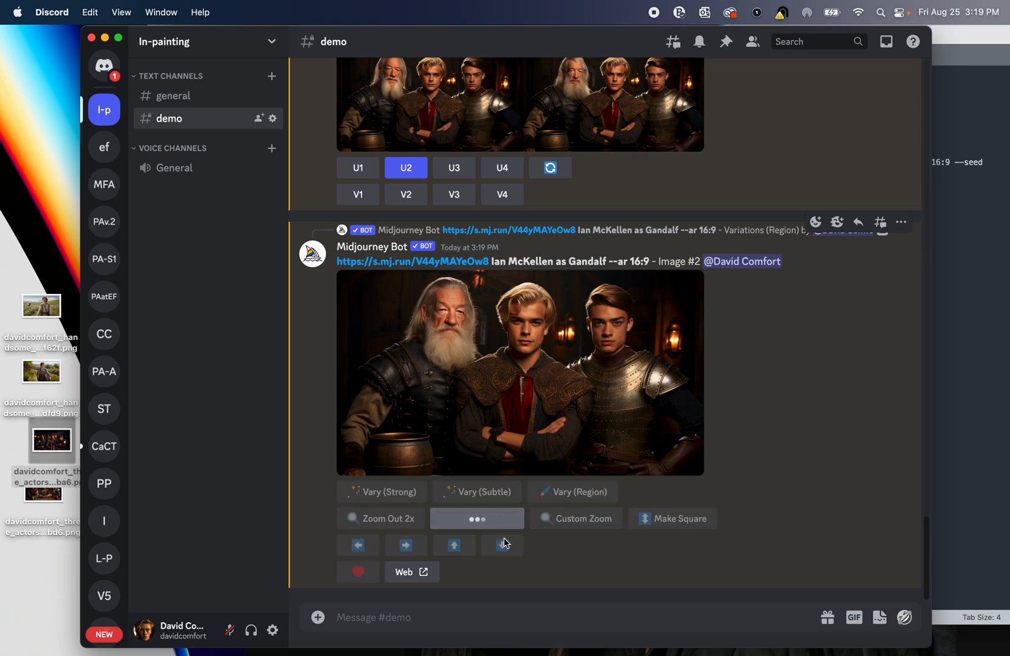
- Extend the upscaled Gandalf image with Make Square and submit a Pan Up job
click(476, 519)
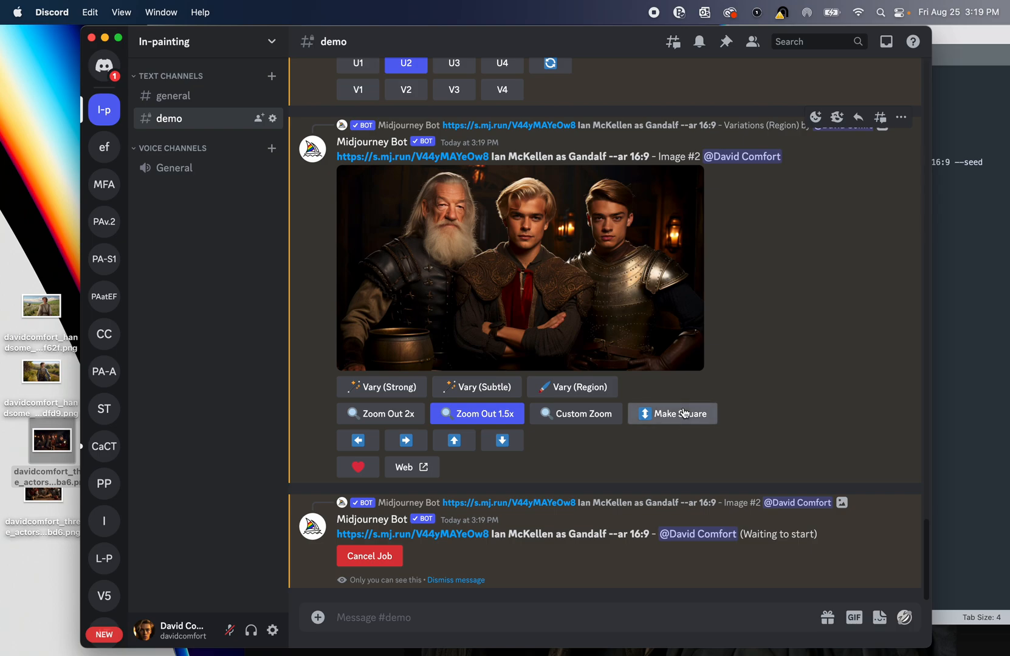
click(672, 413)
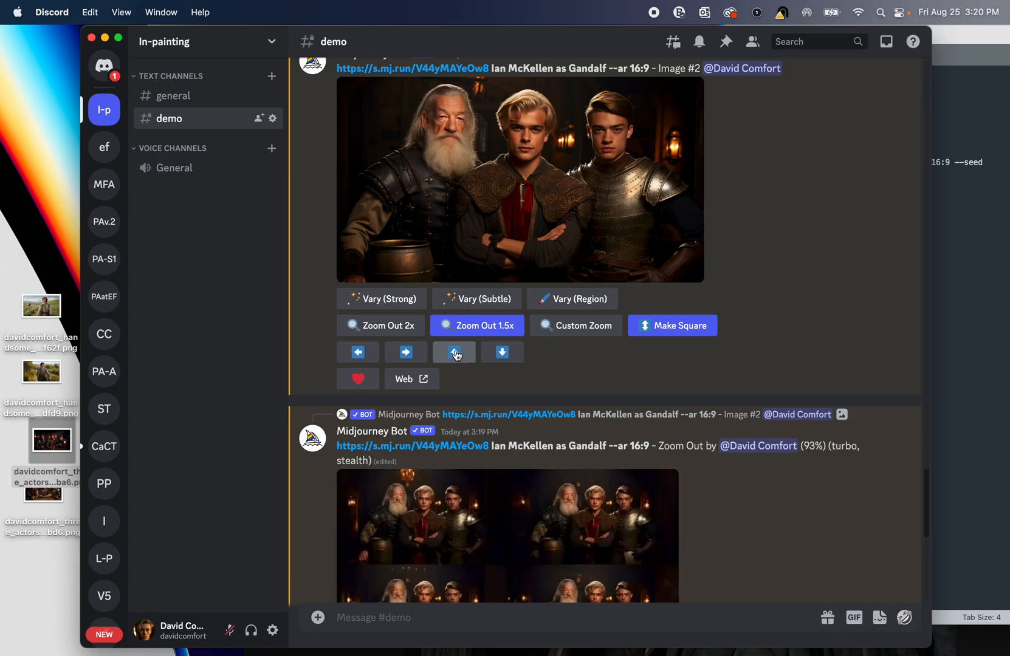
click(454, 351)
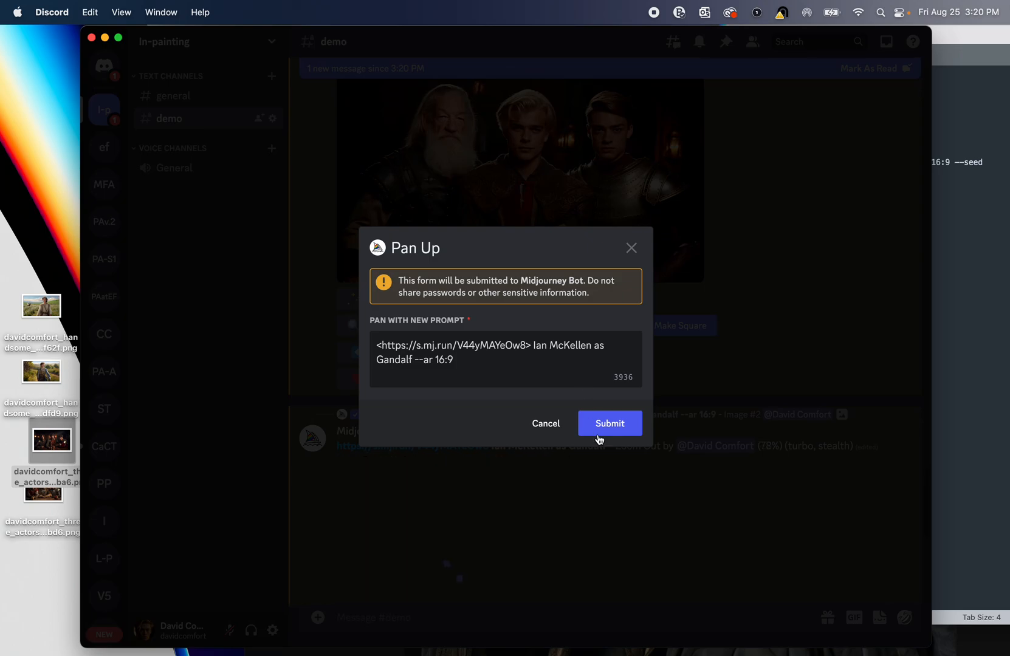
click(607, 423)
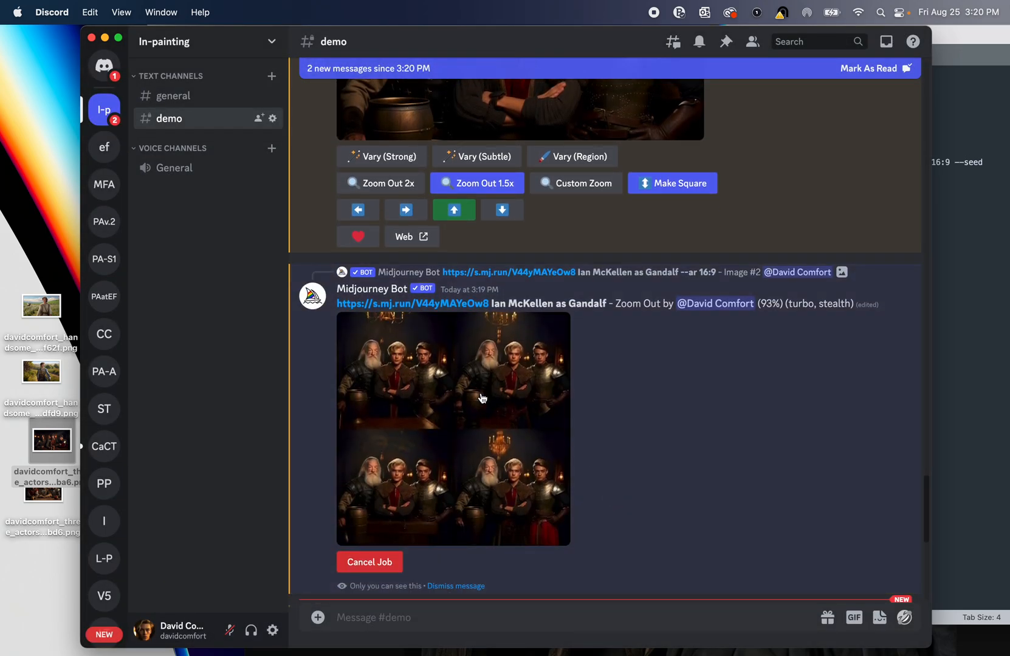
mouse_move(684, 384)
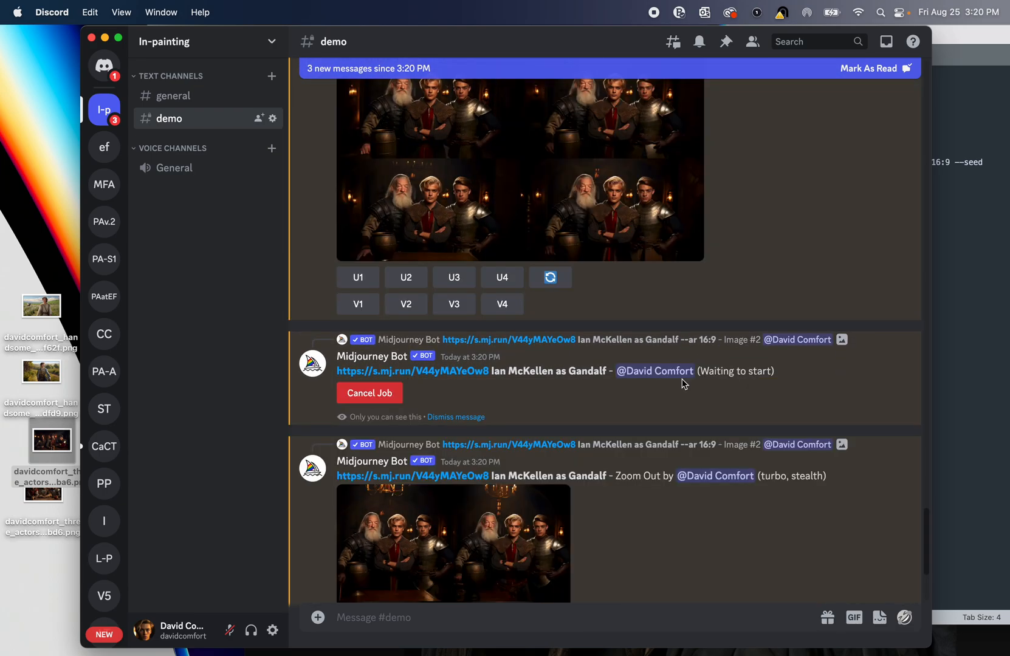
- Upscale the first image of the squared Gandalf grid (U1)
scroll(down, 3)
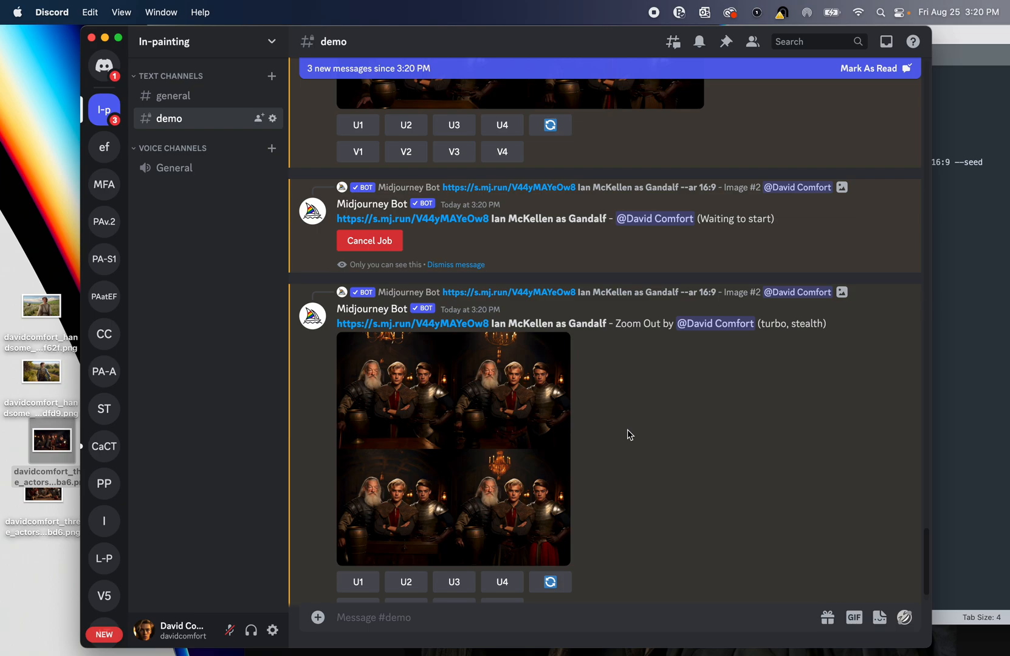
scroll(down, 3)
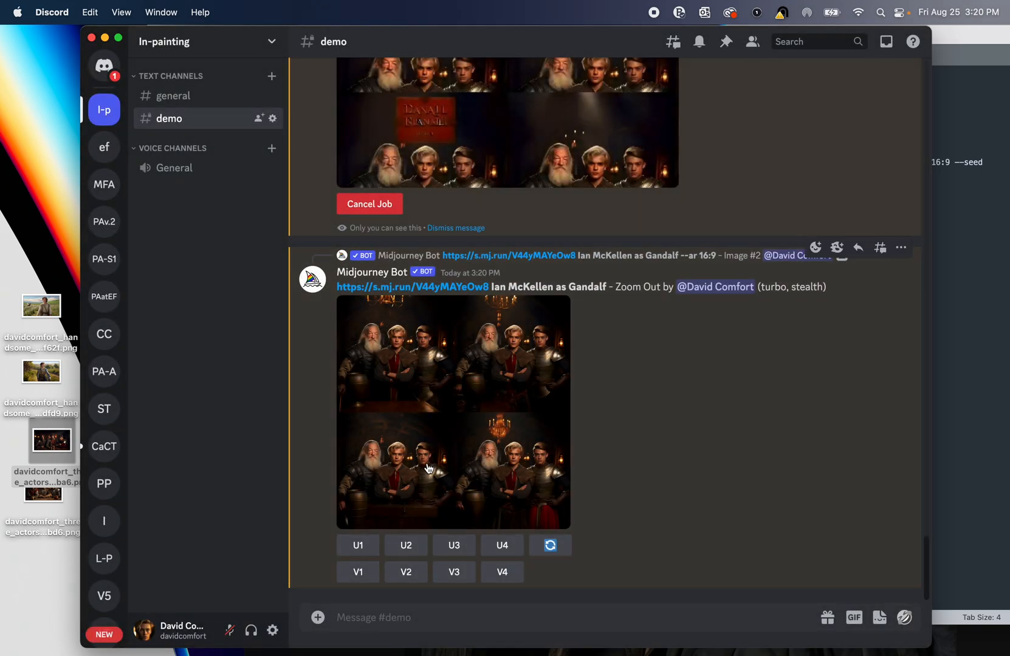
click(357, 546)
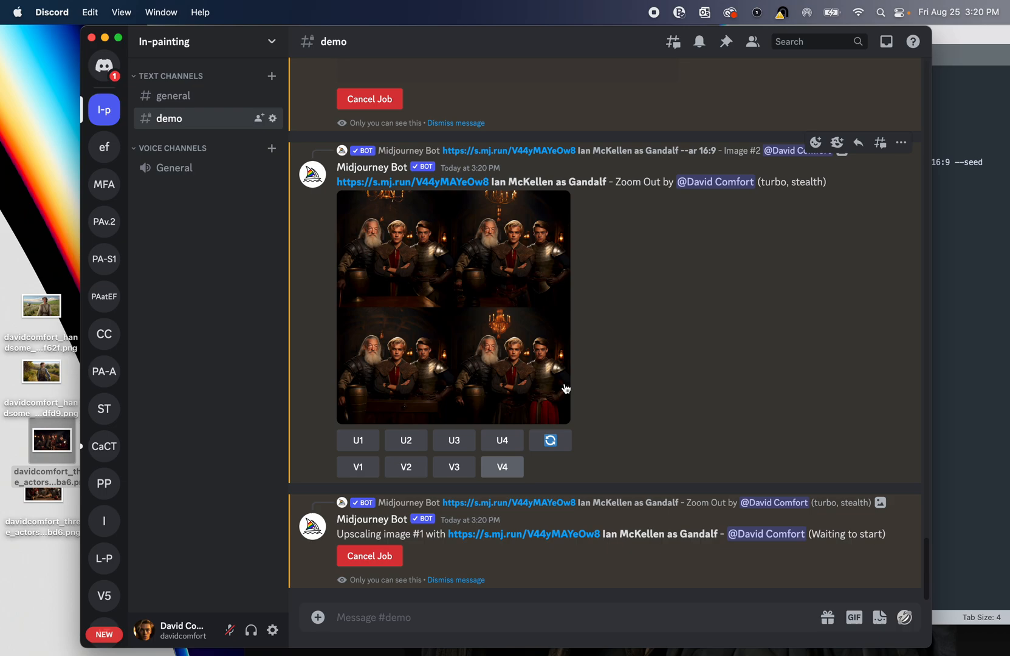
- Upscale the first image of the zoomed-out Gandalf grid (U1)
scroll(down, 3)
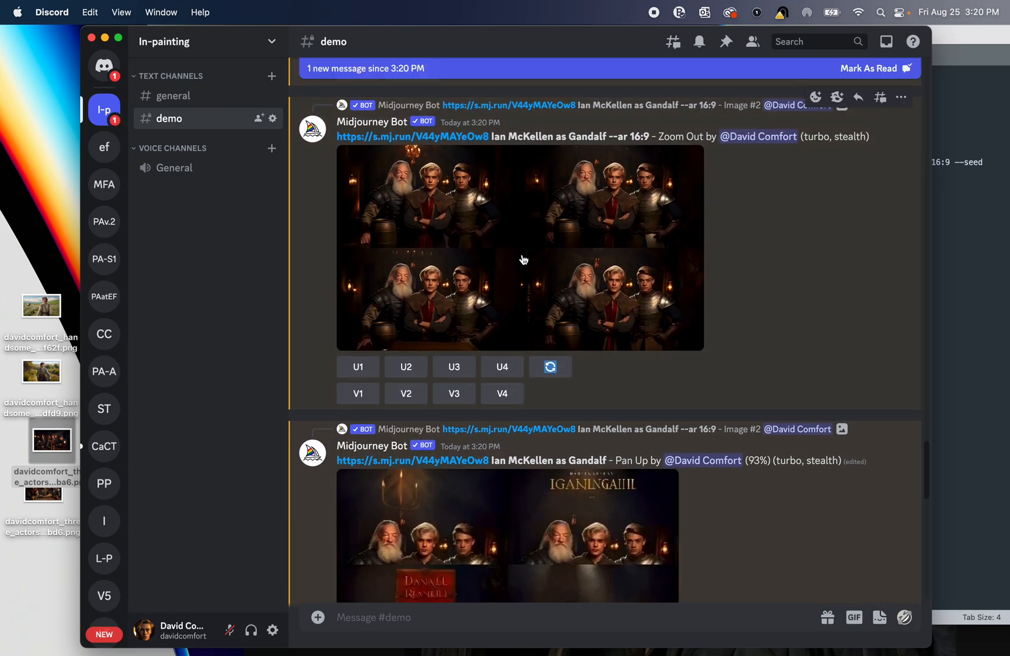
click(518, 247)
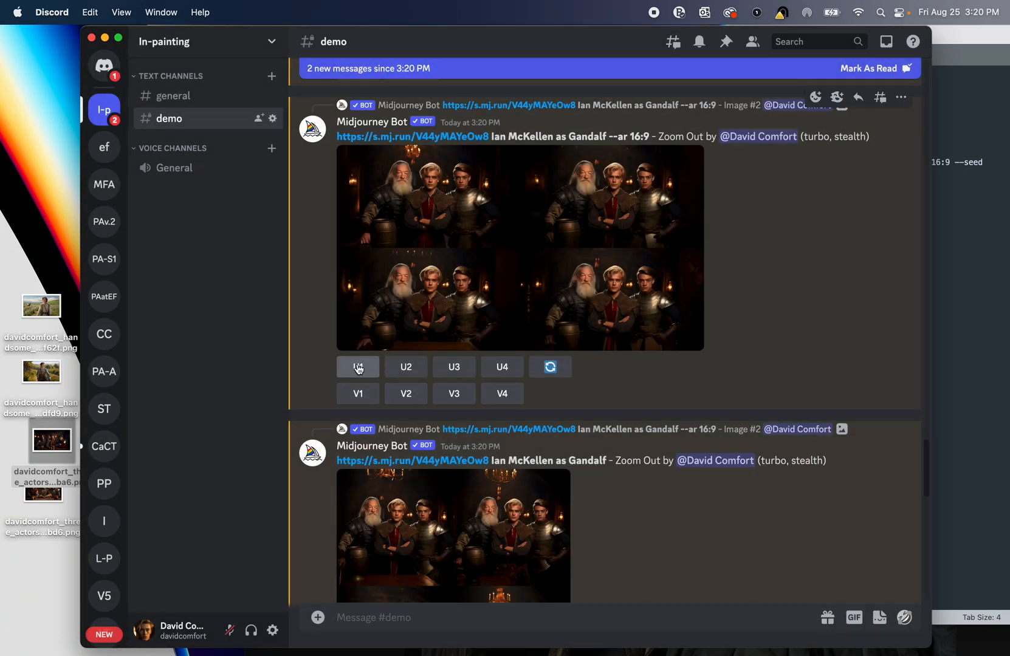
click(358, 367)
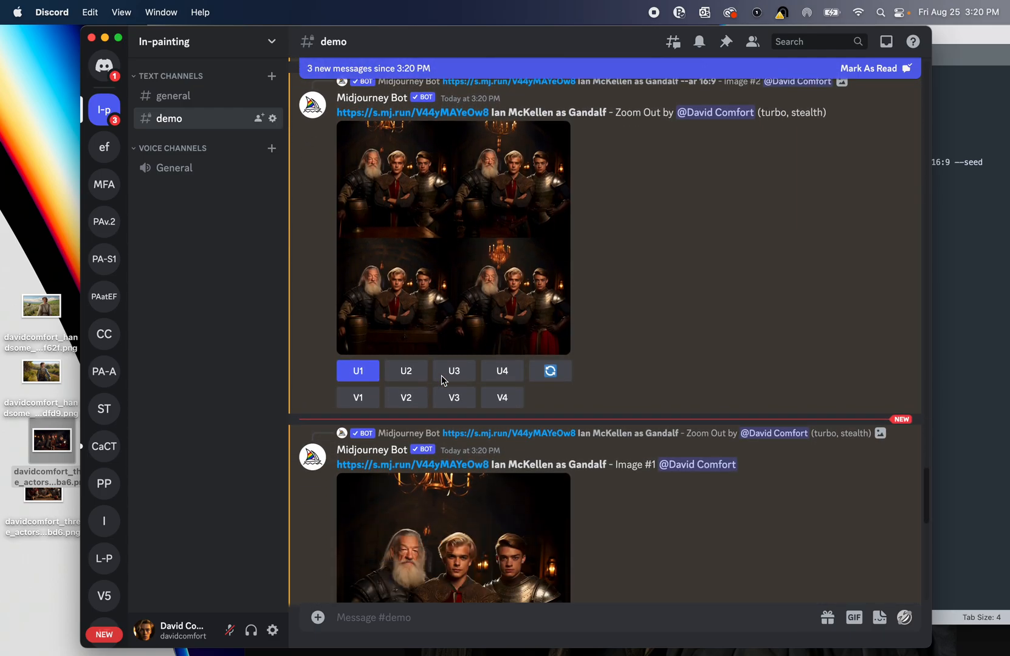
click(453, 537)
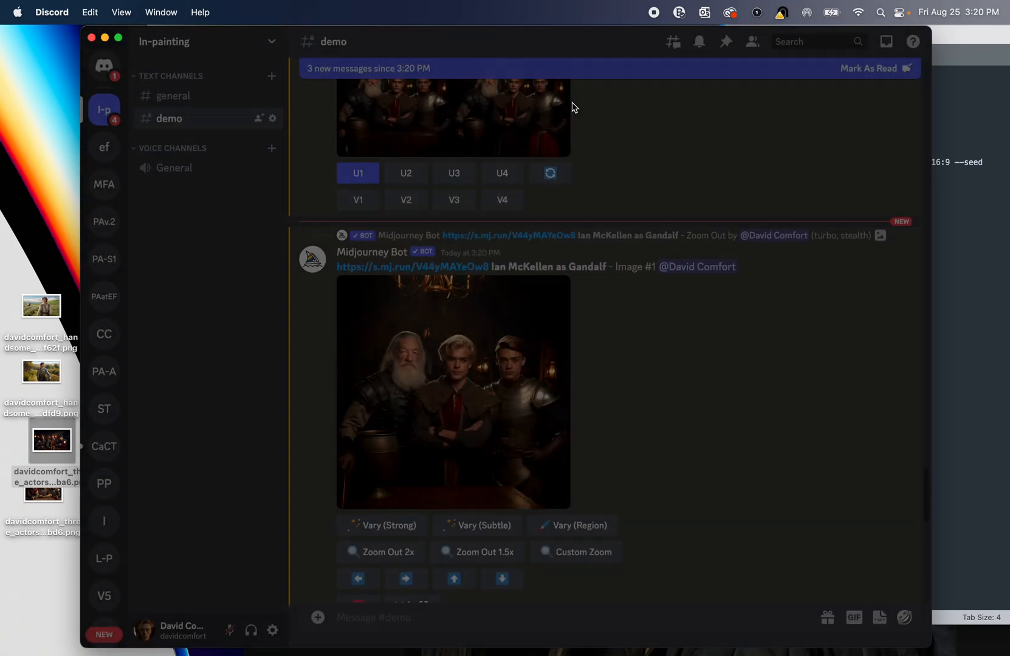
- Review the Pan Up results and earlier tavern generations in the channel history
scroll(down, 3)
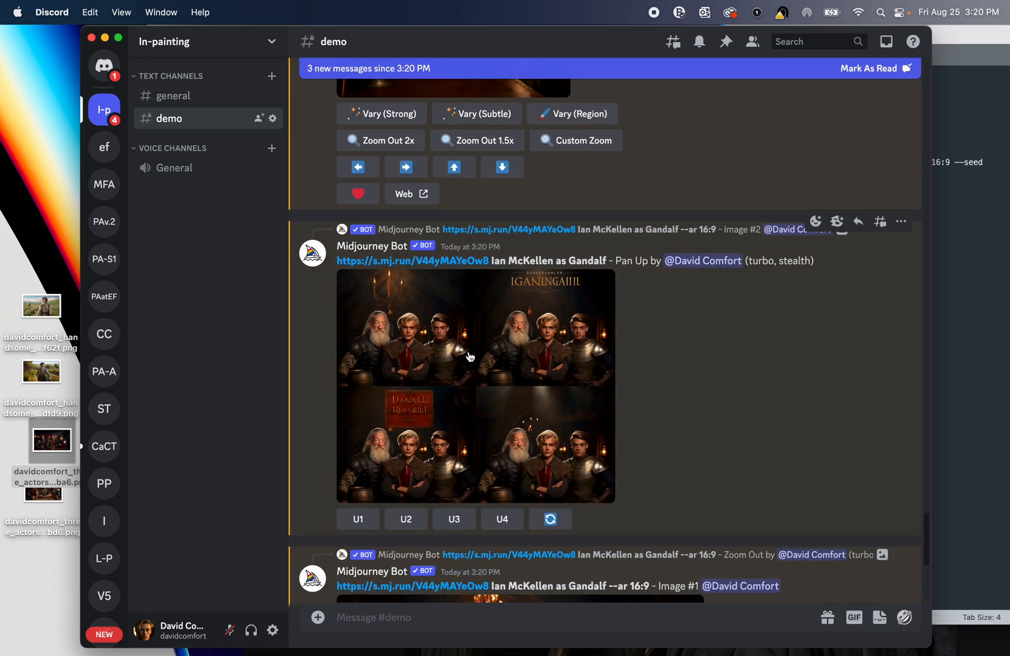
mouse_move(460, 360)
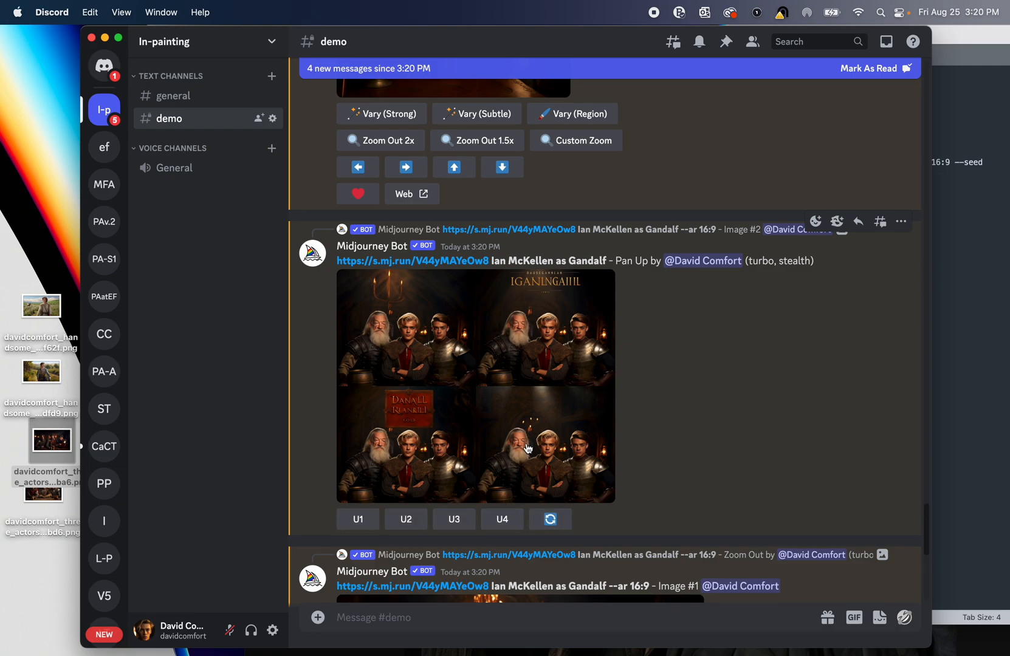
scroll(down, 3)
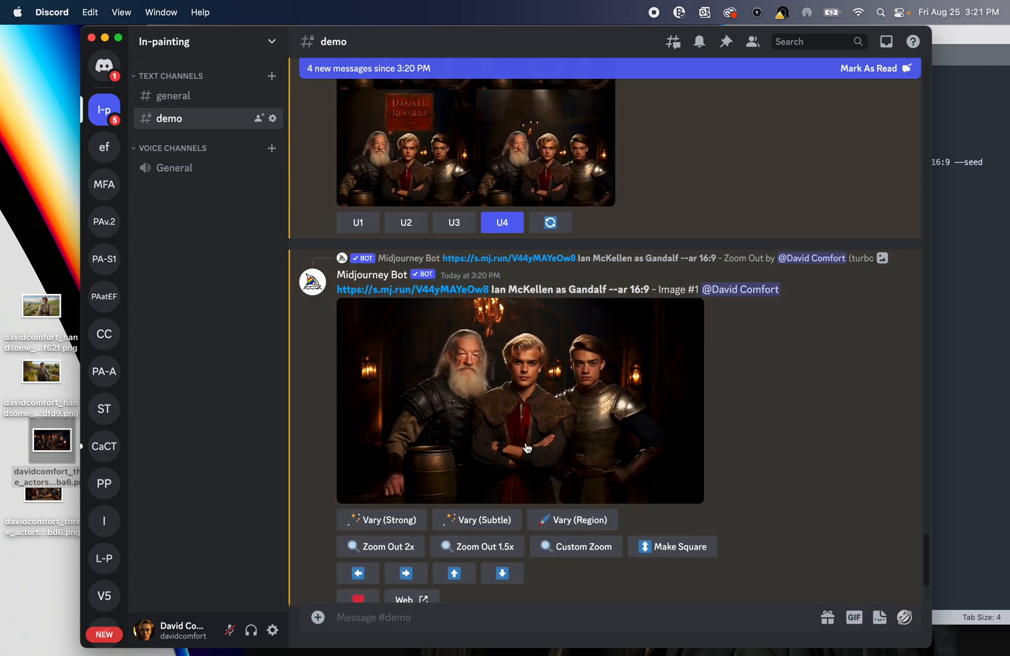
mouse_move(517, 359)
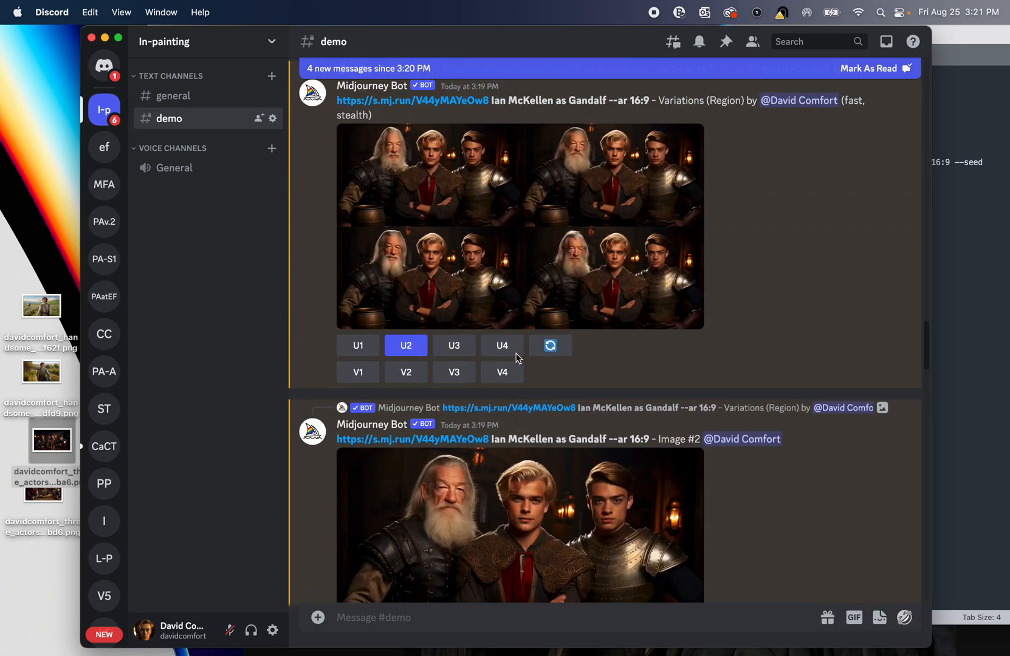
click(519, 521)
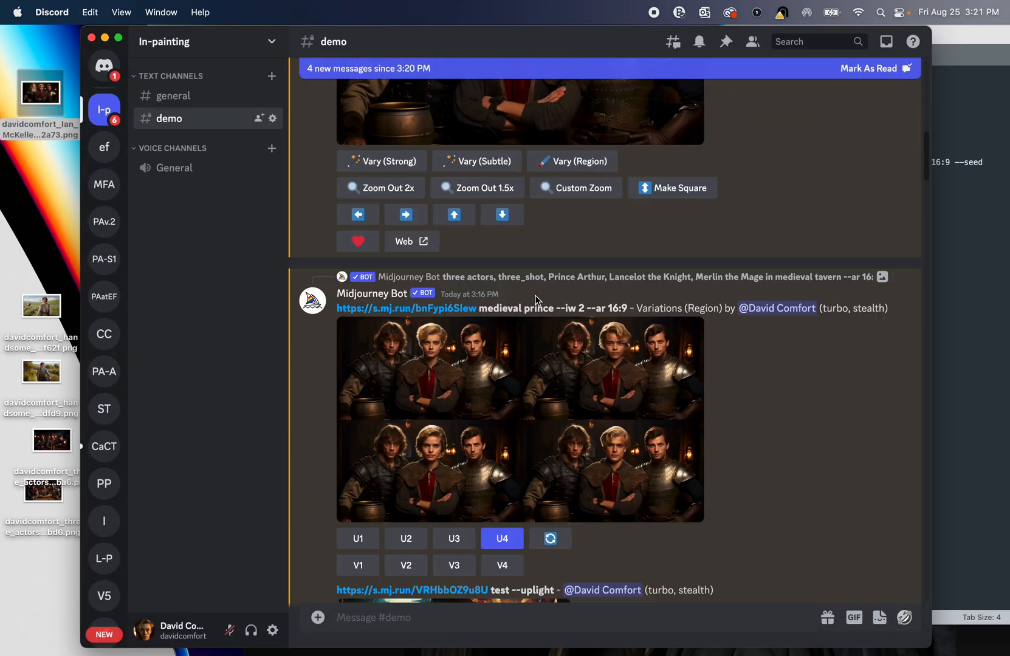
- Enlarge the original three-actor tavern image, then open it and the Gandalf PNG in Preview
scroll(up, 3)
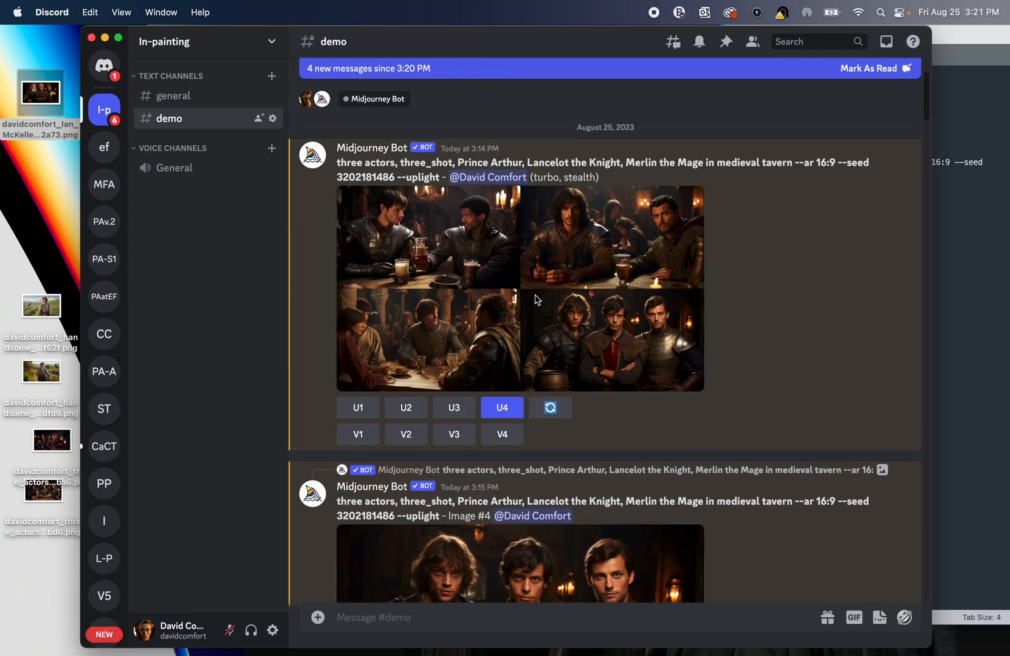
click(519, 564)
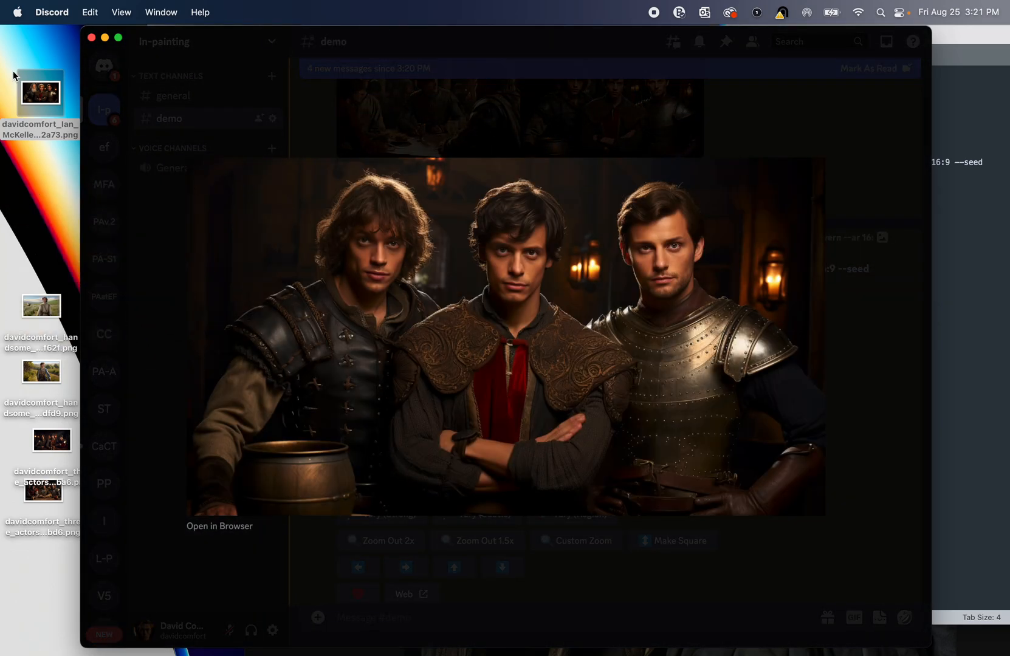
click(40, 194)
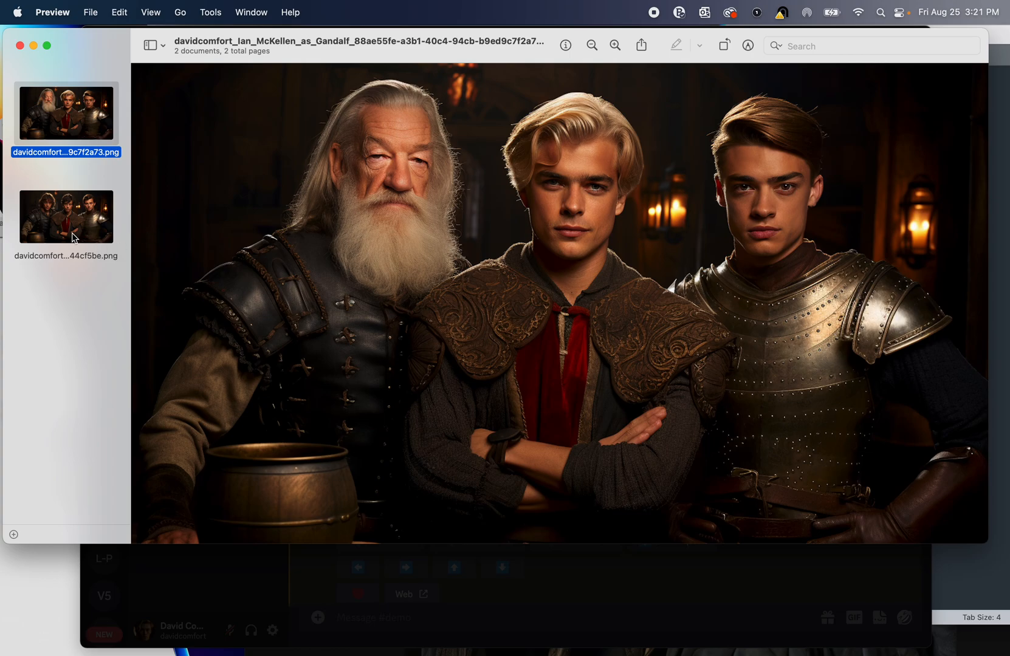
click(66, 217)
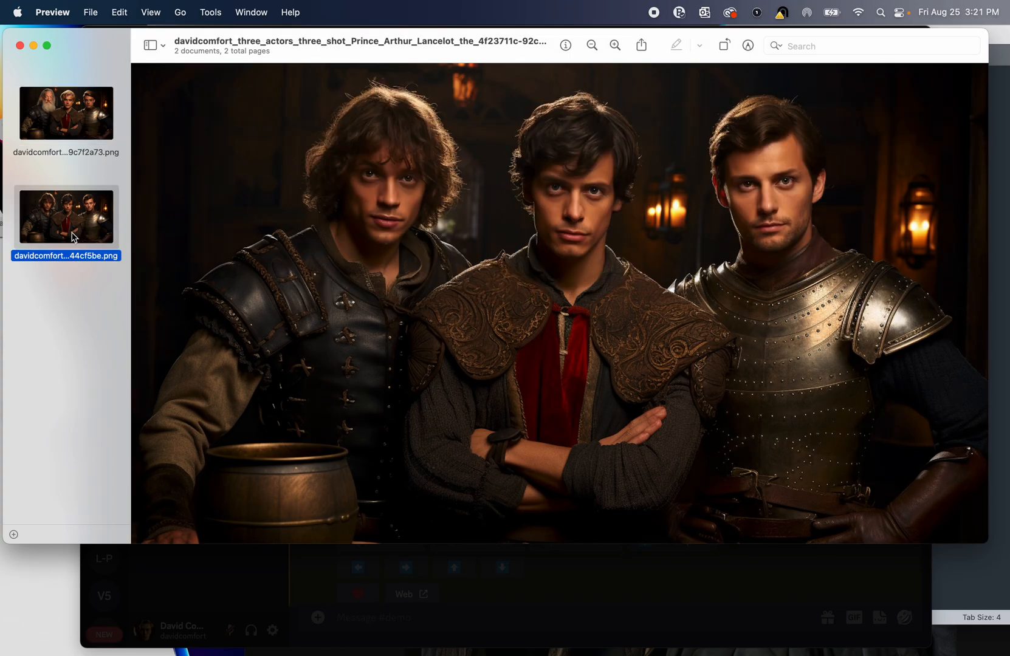
click(66, 113)
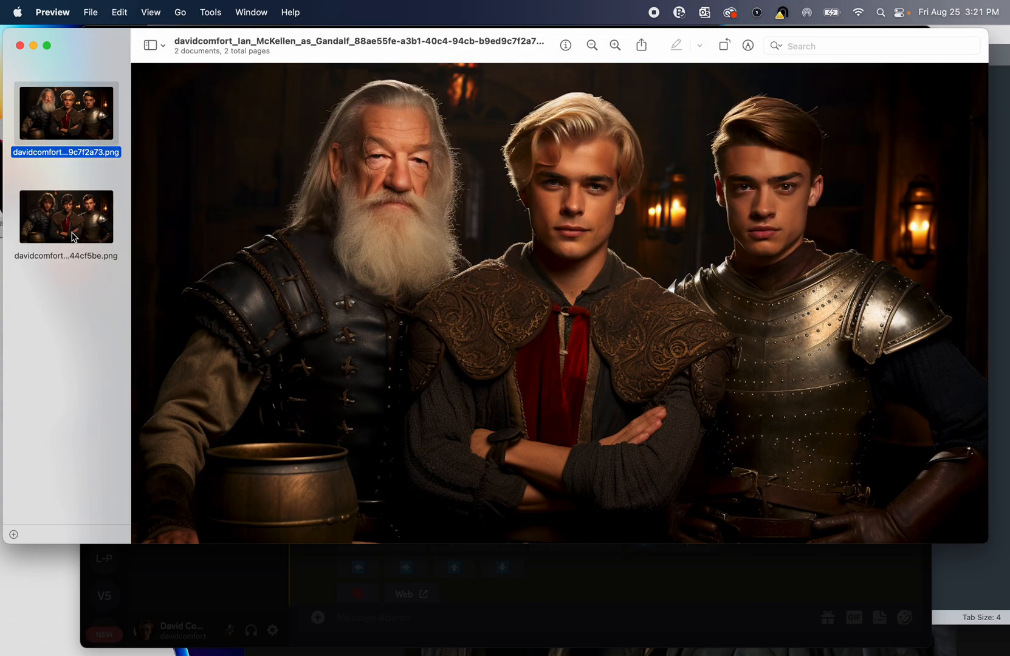